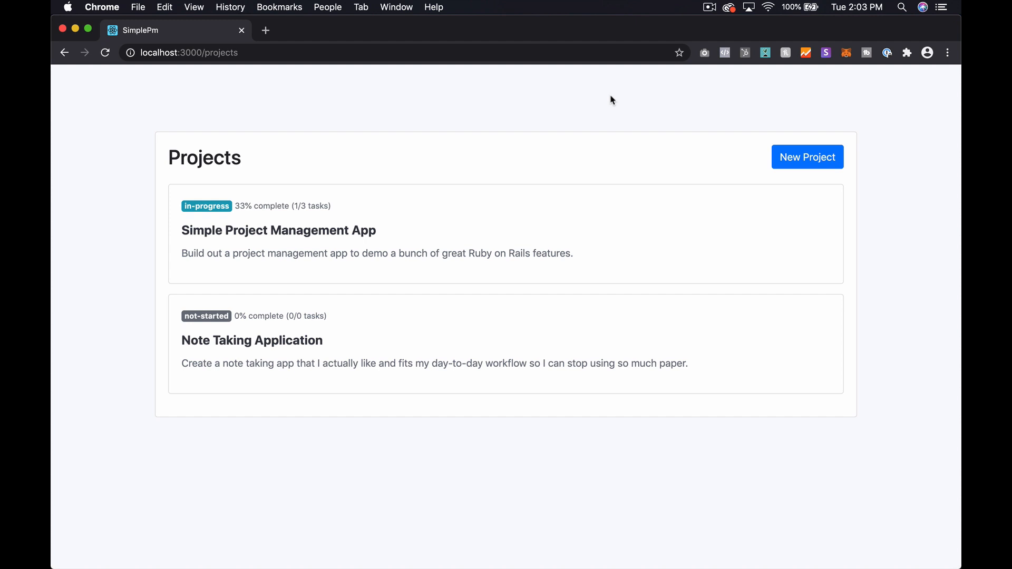
{"action": "mouse_move", "coordinate": [473, 84]}
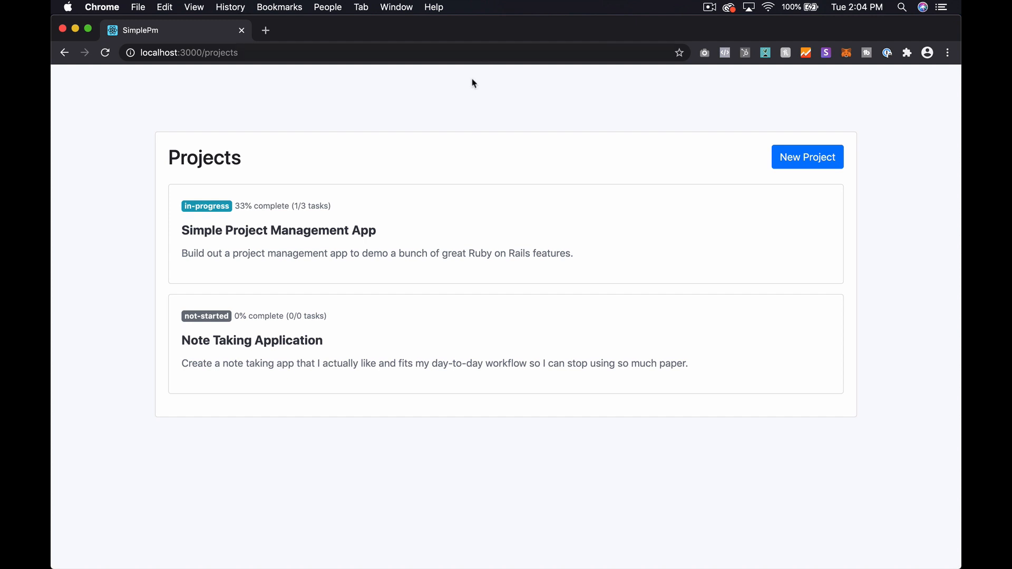
{"action": "mouse_move", "coordinate": [416, 188]}
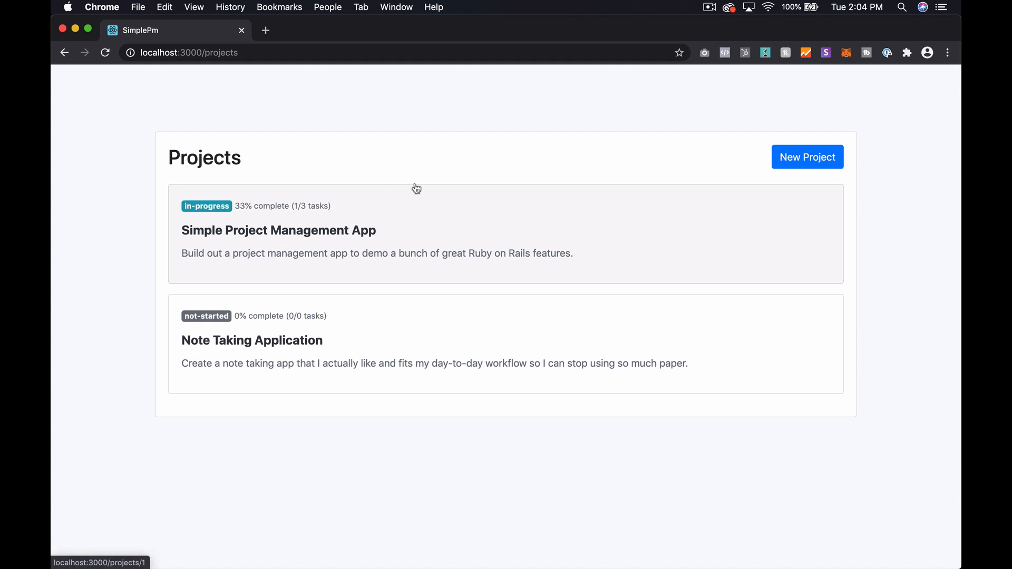
{"action": "mouse_move", "coordinate": [344, 241]}
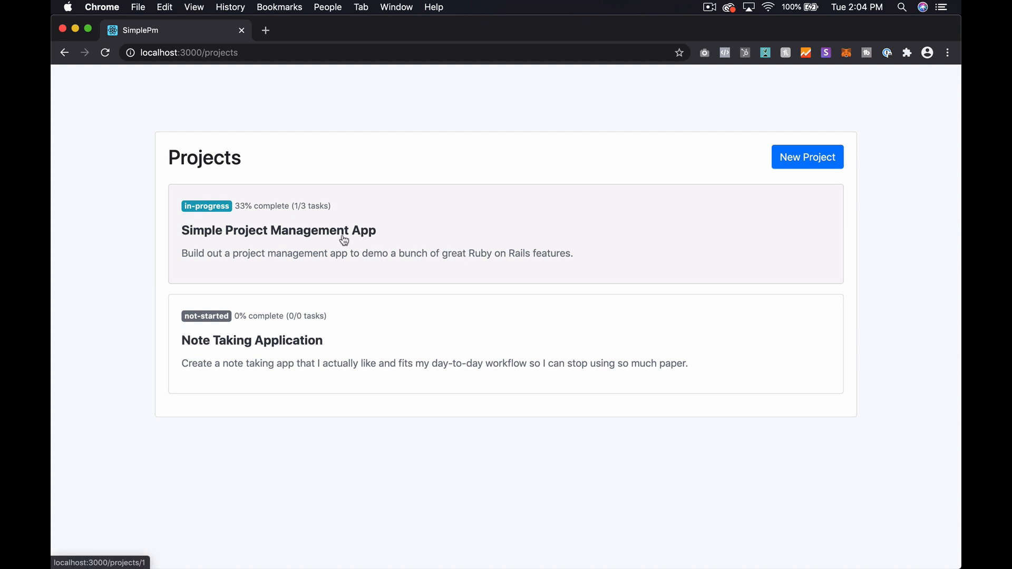
Open the Simple Project Management App project to see its three tasks
{"action": "left_click", "coordinate": [278, 230]}
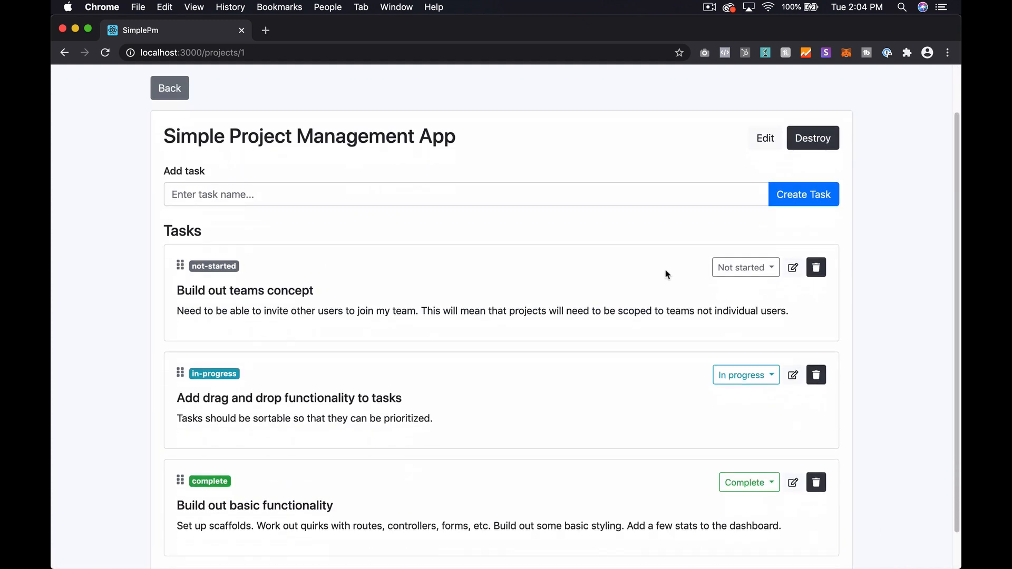
{"action": "scroll", "scroll_direction": "up", "scroll_amount": 3}
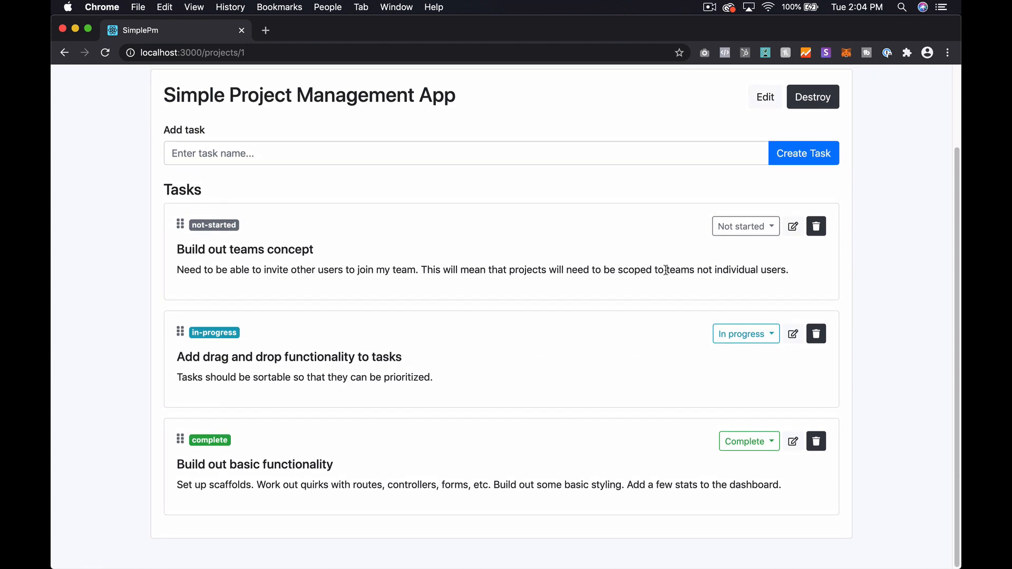
{"action": "mouse_move", "coordinate": [900, 235]}
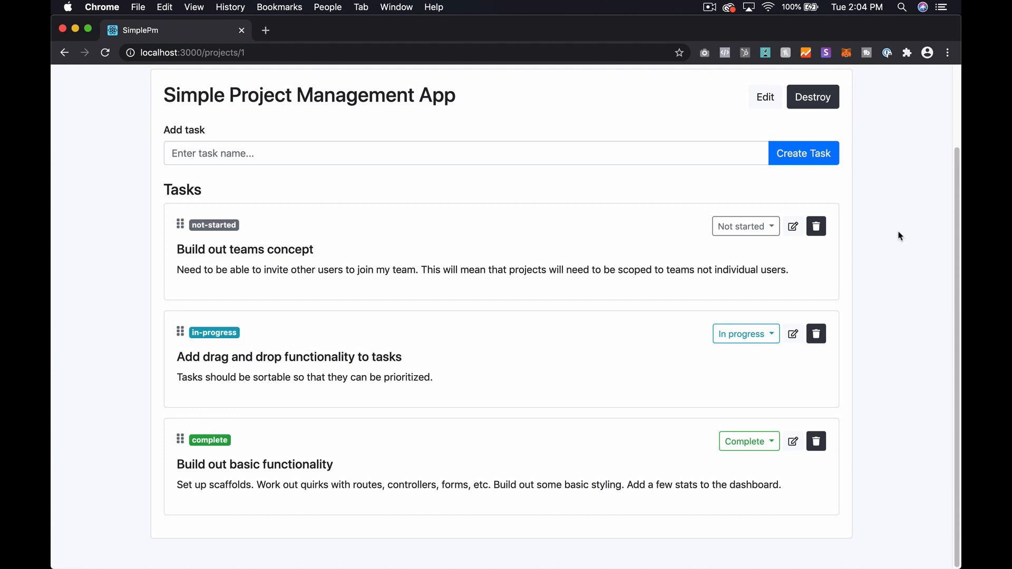
{"action": "mouse_move", "coordinate": [816, 190]}
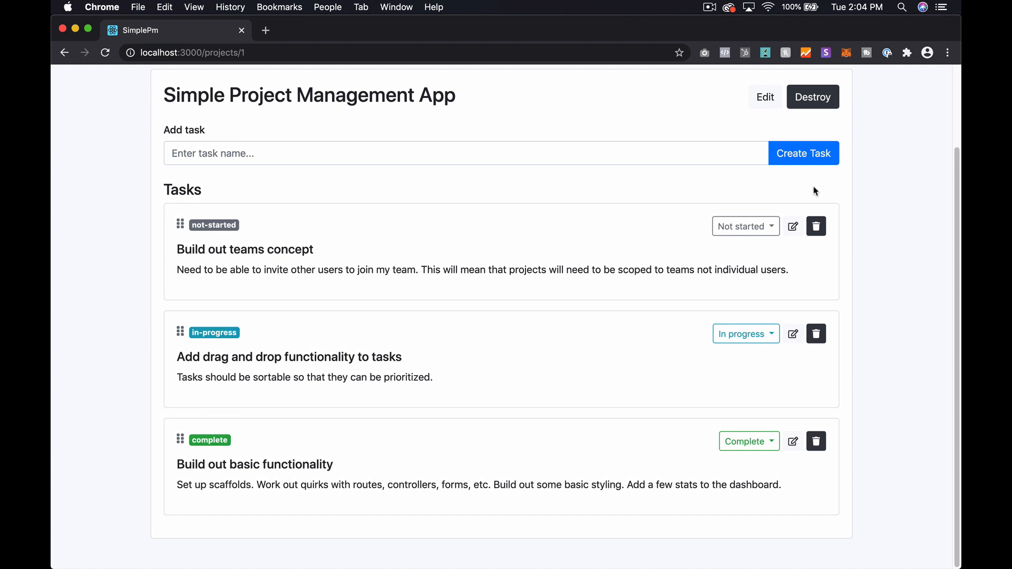
{"action": "mouse_move", "coordinate": [809, 191]}
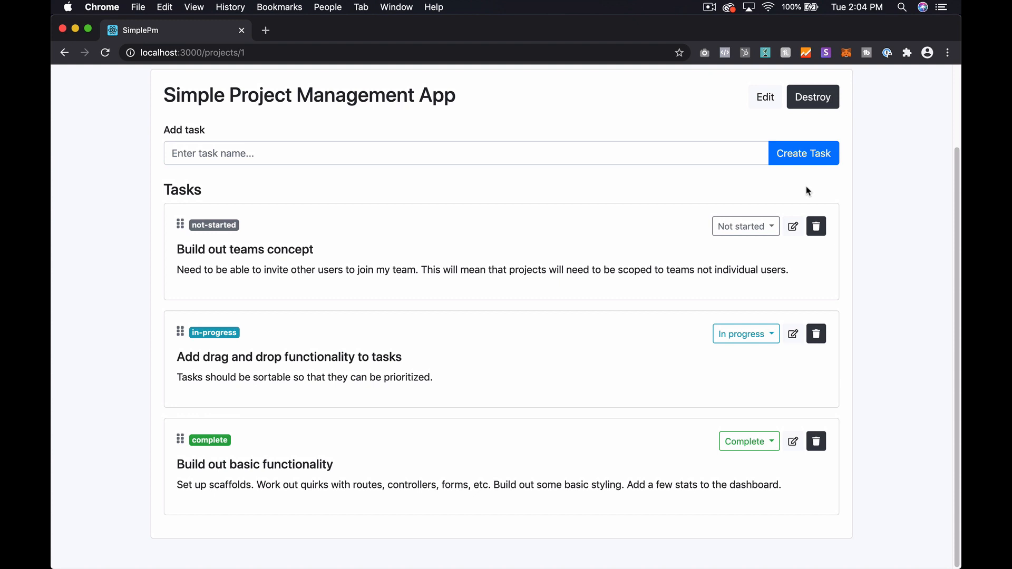
{"action": "mouse_move", "coordinate": [817, 225]}
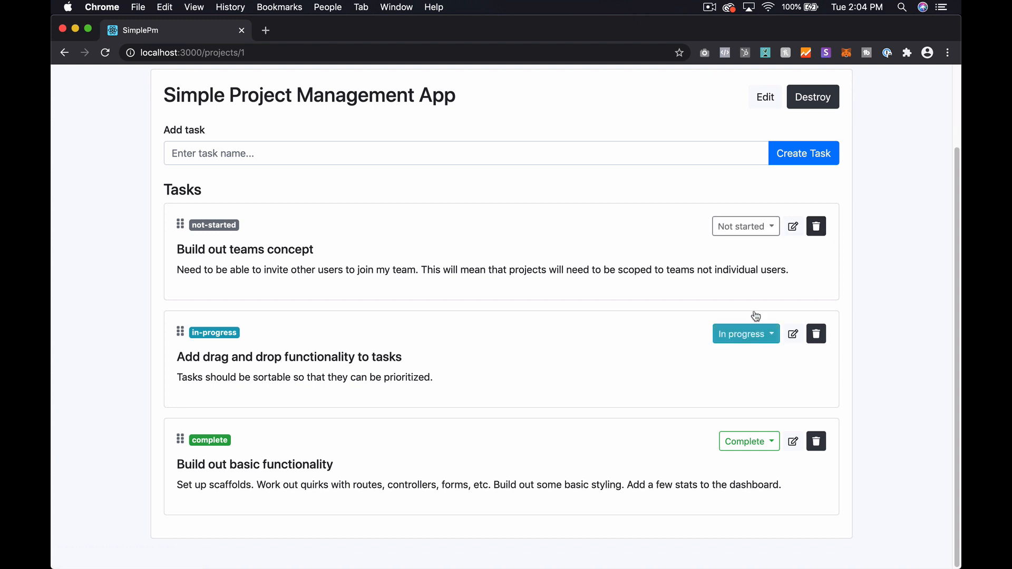
{"action": "left_click", "coordinate": [742, 226]}
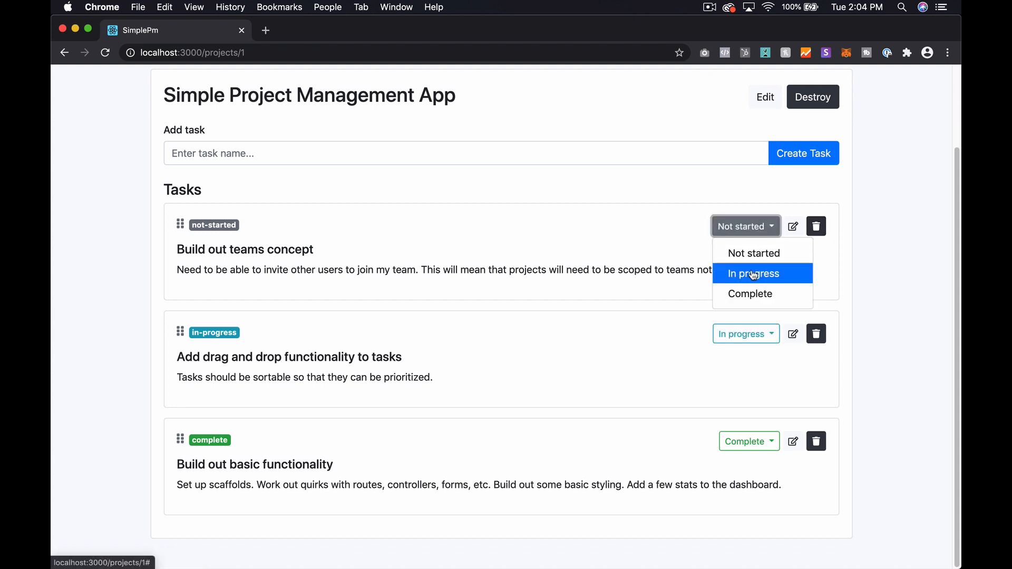
{"action": "left_click", "coordinate": [753, 273]}
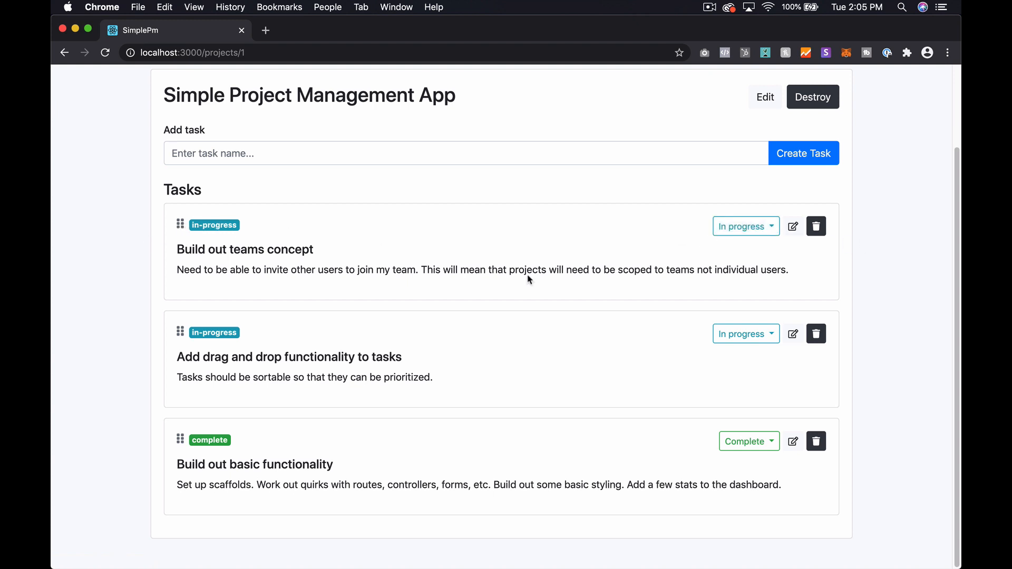
{"action": "left_click", "coordinate": [742, 225]}
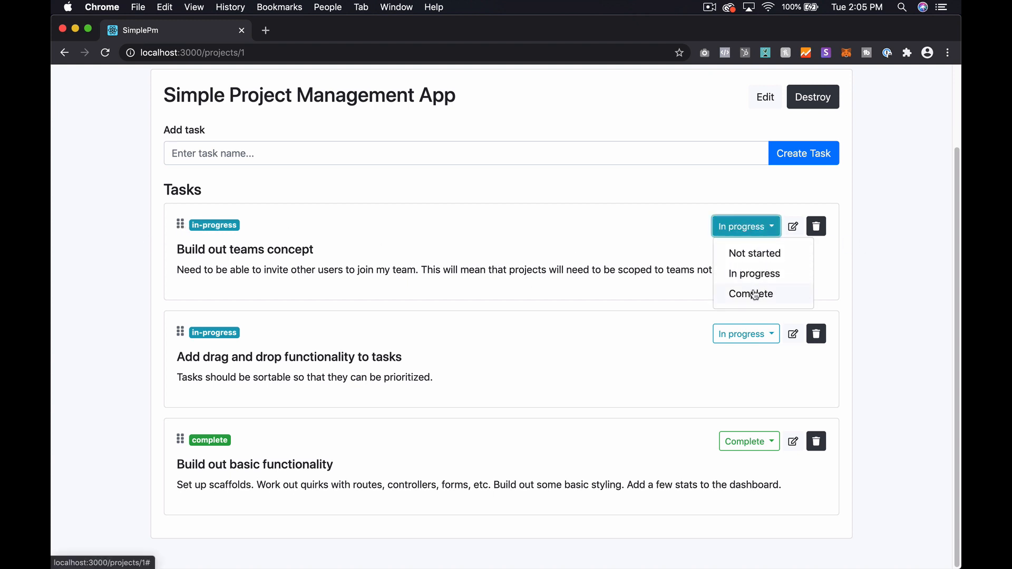
{"action": "left_click", "coordinate": [751, 295]}
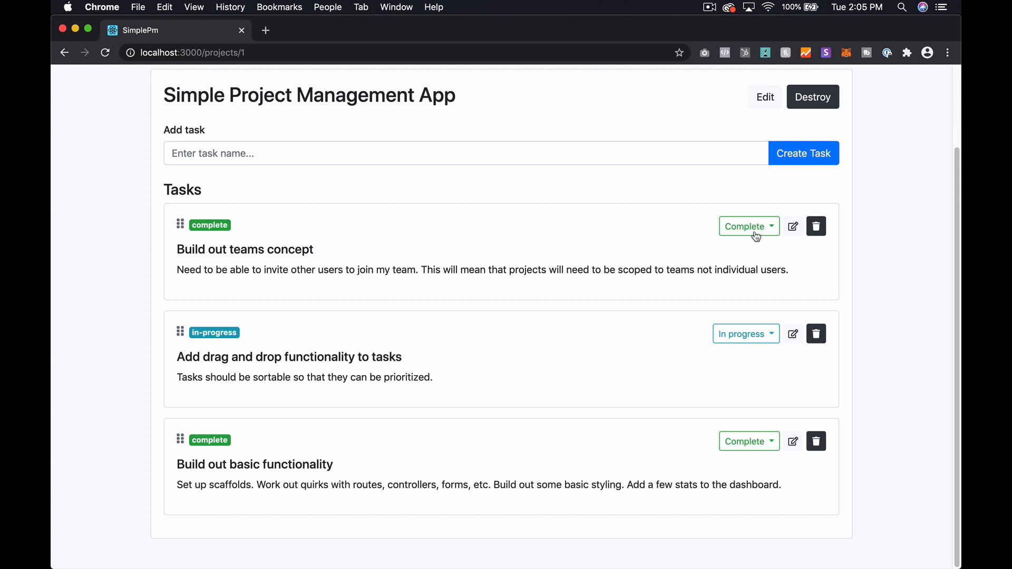
{"action": "mouse_move", "coordinate": [303, 230]}
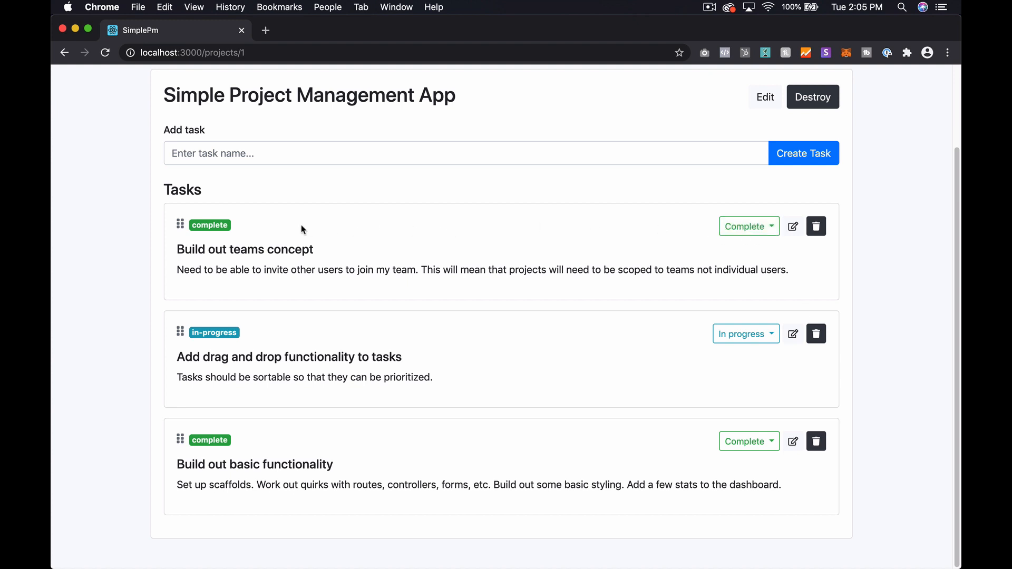
{"action": "left_click", "coordinate": [749, 226]}
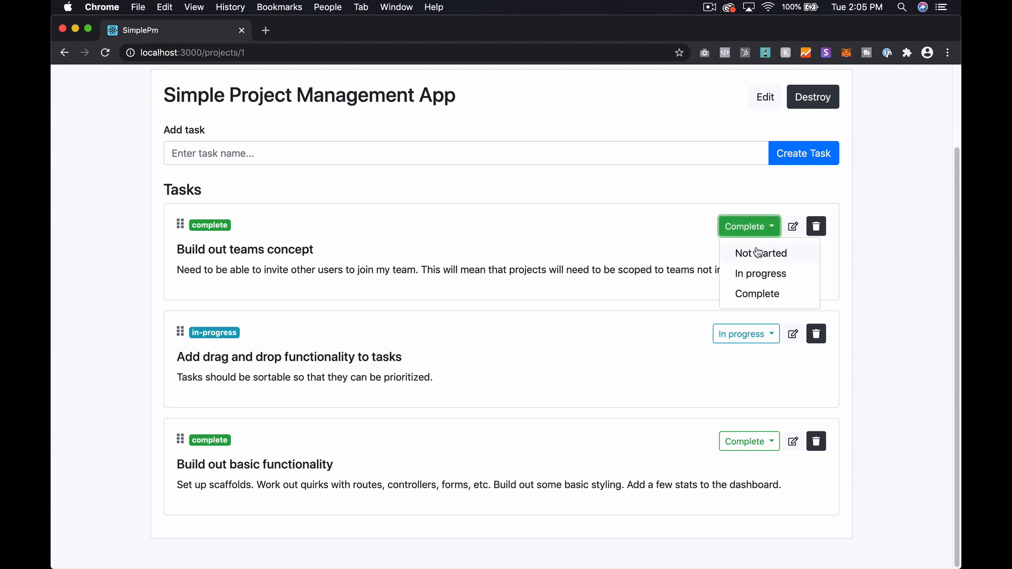
{"action": "left_click", "coordinate": [762, 253]}
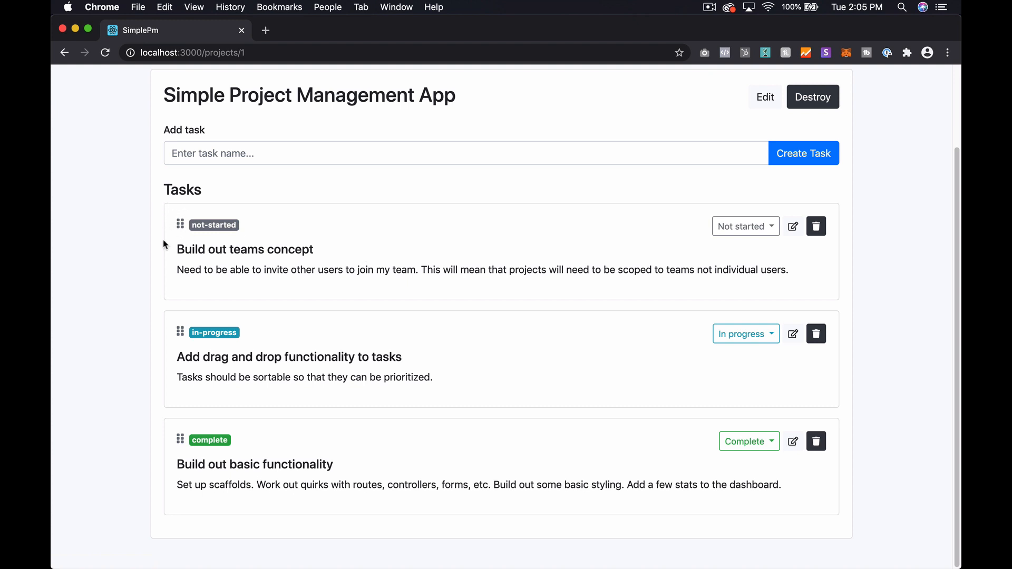
{"action": "mouse_move", "coordinate": [202, 206]}
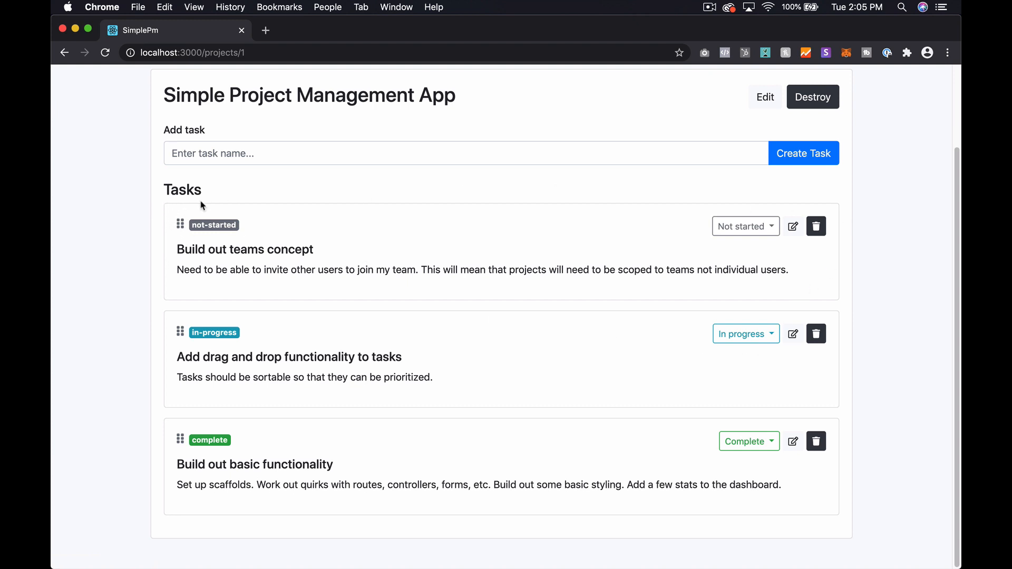
{"action": "mouse_move", "coordinate": [571, 176]}
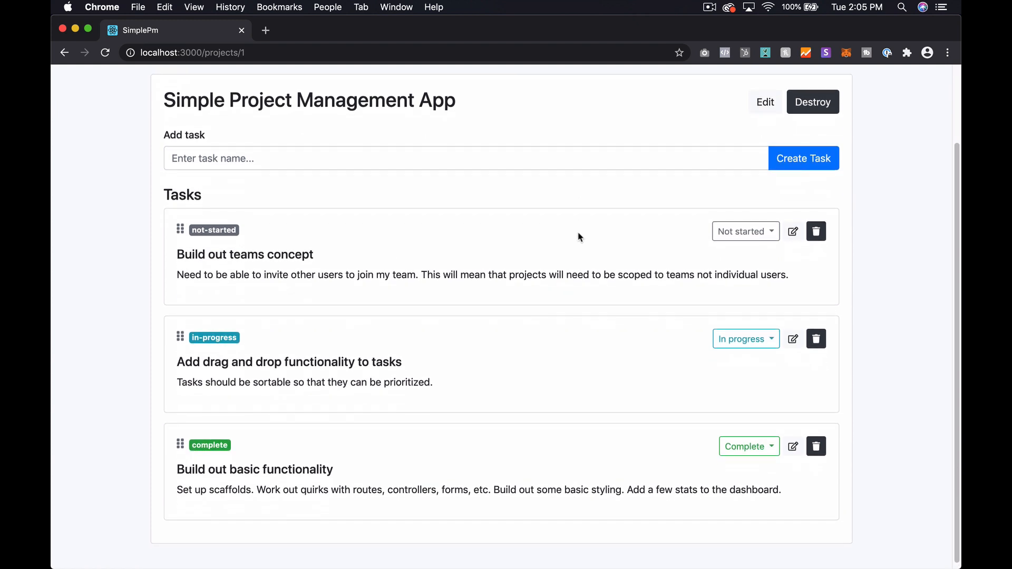
{"action": "mouse_move", "coordinate": [742, 231]}
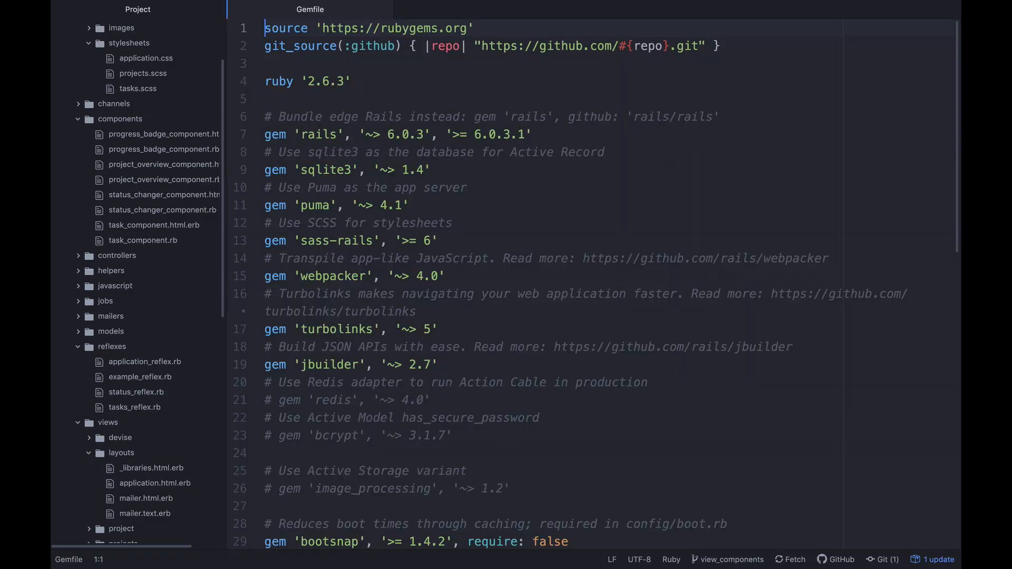
Replace the stimulus_reflex ~> 3.2 version constraint in the Gemfile with a new 3.x version
{"action": "scroll", "scroll_direction": "down", "scroll_amount": 3}
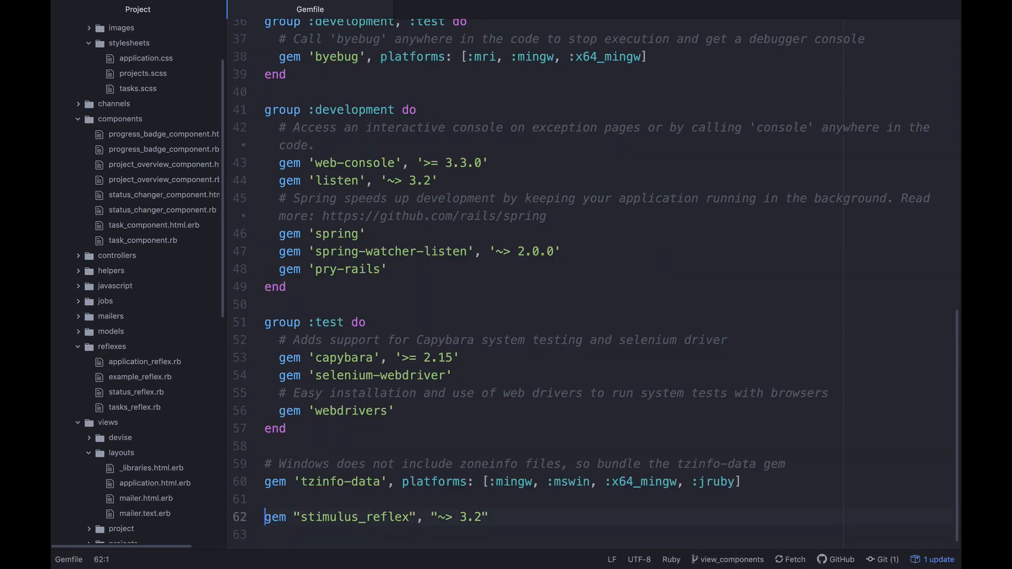
{"action": "key", "text": "Backspace"}
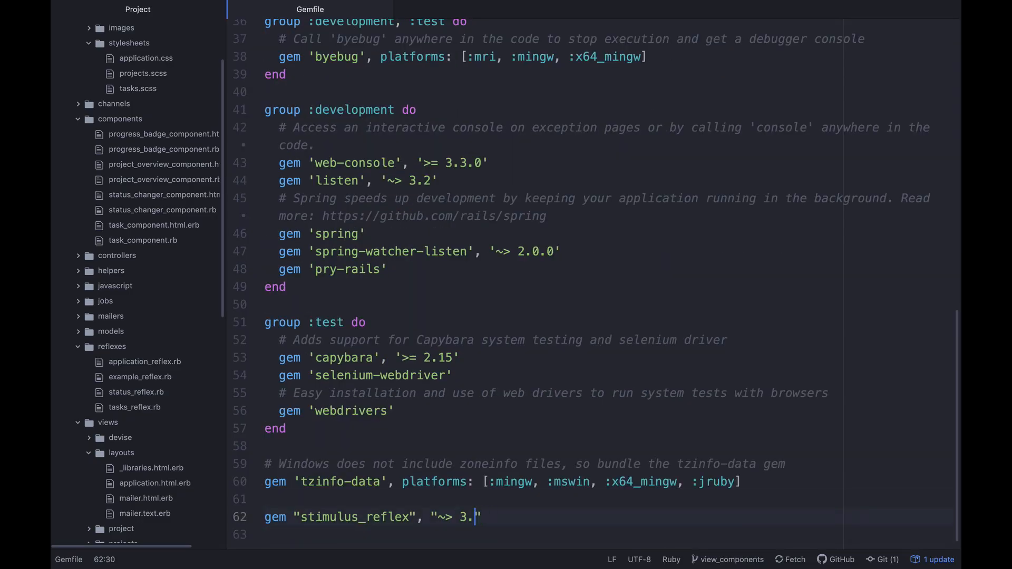
{"action": "key", "text": "BackSpace"}
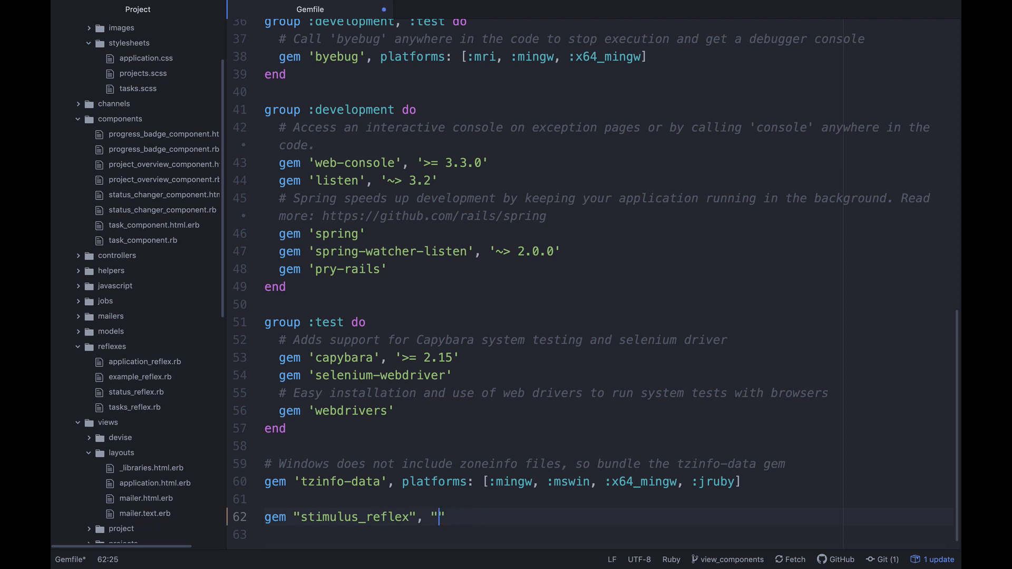
{"action": "type", "text": "3."}
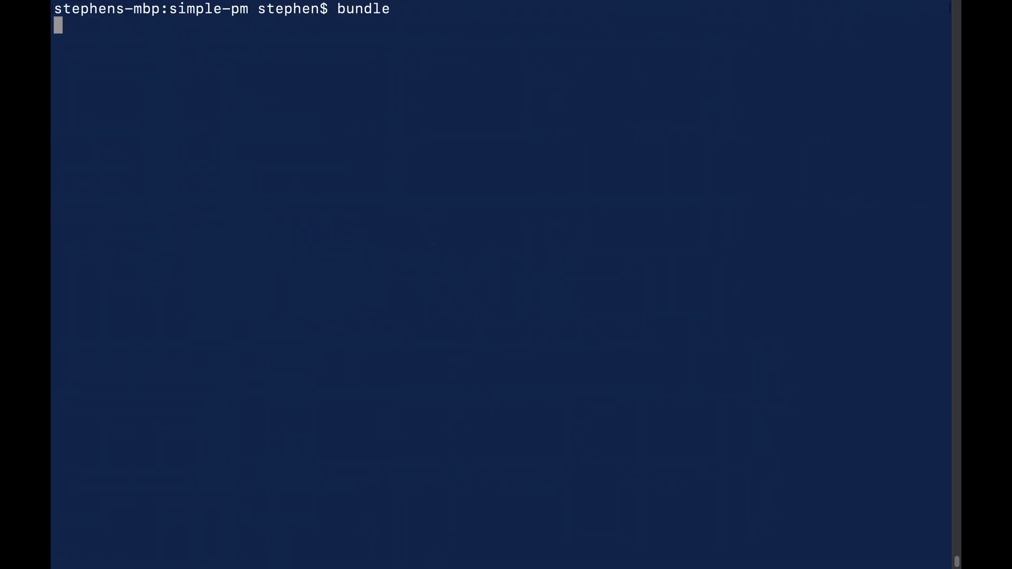
Run bundle to install stimulus_reflex 3.3.0.pre2 in place of 3.2.0
{"action": "key", "text": "Return"}
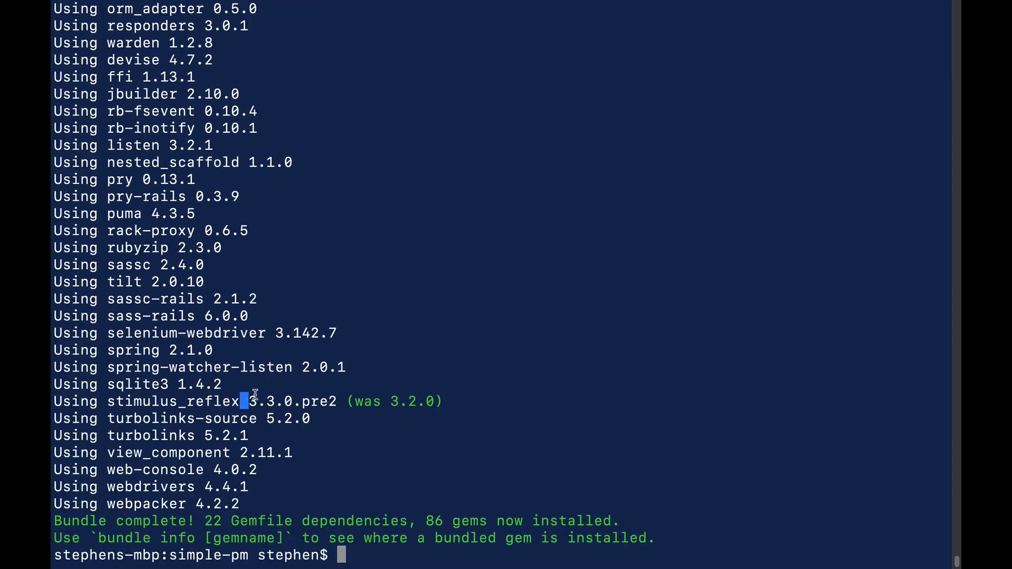
{"action": "type", "text": "r"}
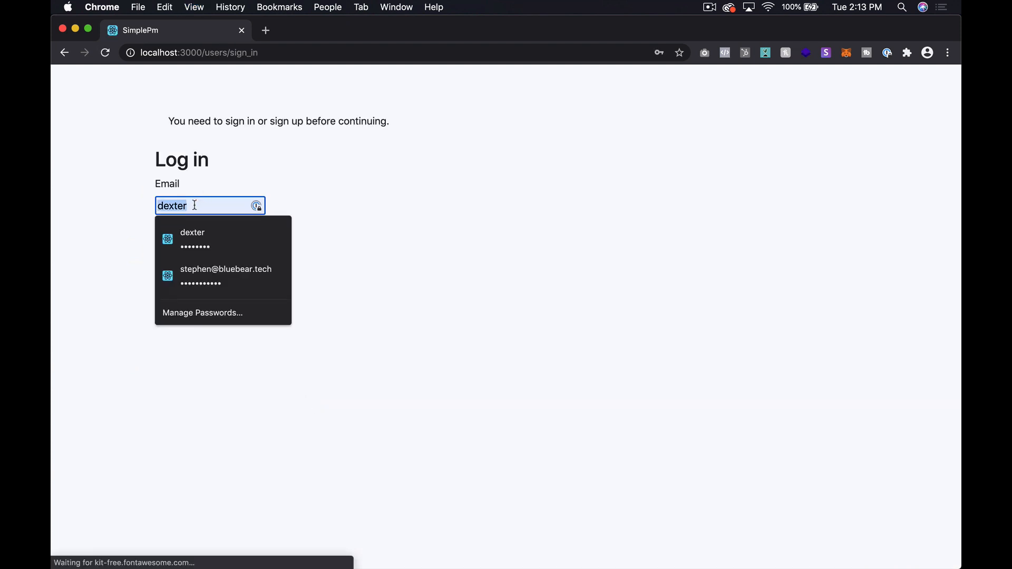
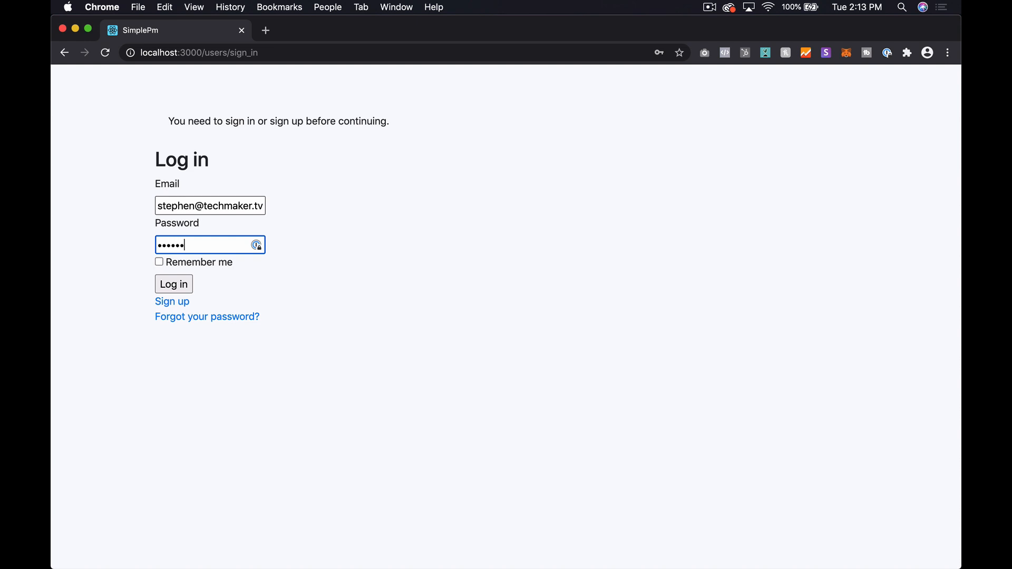
{"action": "left_click", "coordinate": [173, 284]}
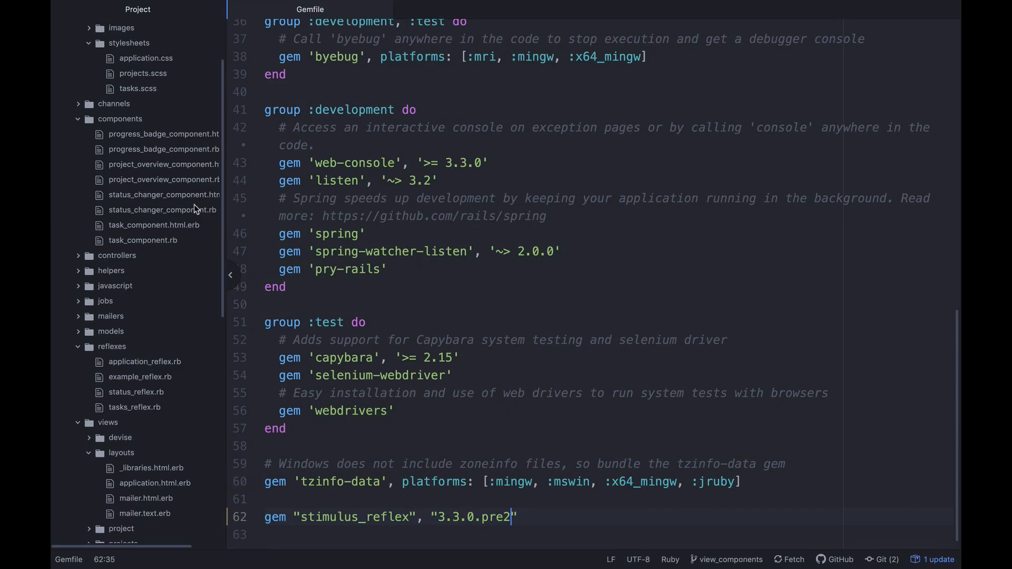
Review the project show template, then locate task_component.html.erb via fuzzy file search
{"action": "left_click", "coordinate": [477, 9]}
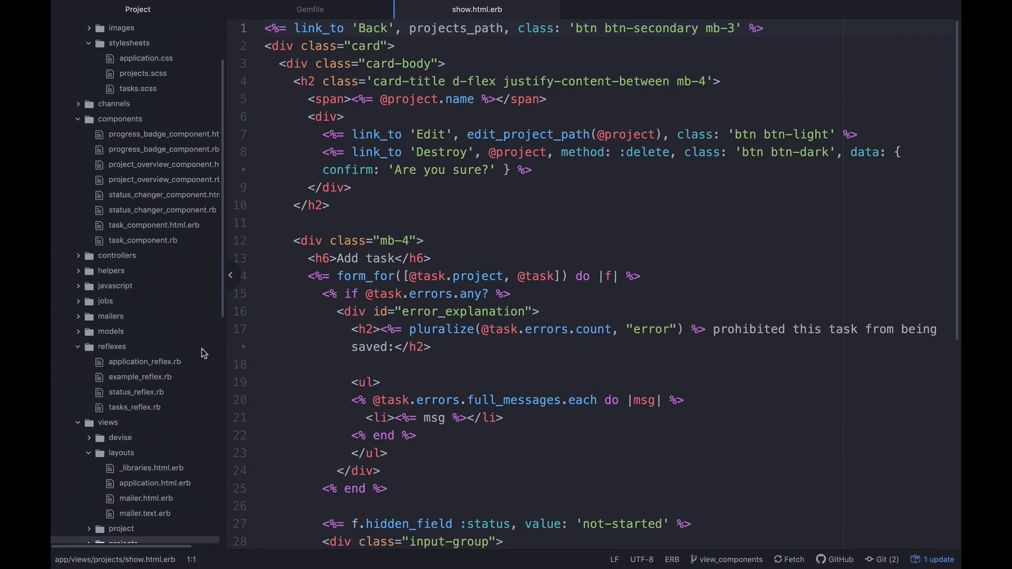
{"action": "scroll", "scroll_direction": "down", "scroll_amount": 3}
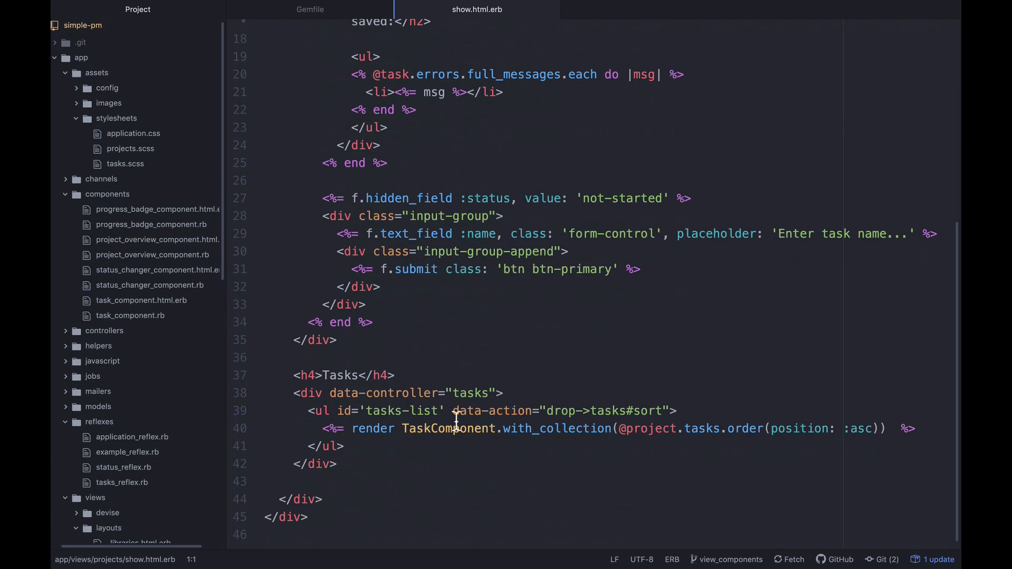
{"action": "mouse_move", "coordinate": [652, 423]}
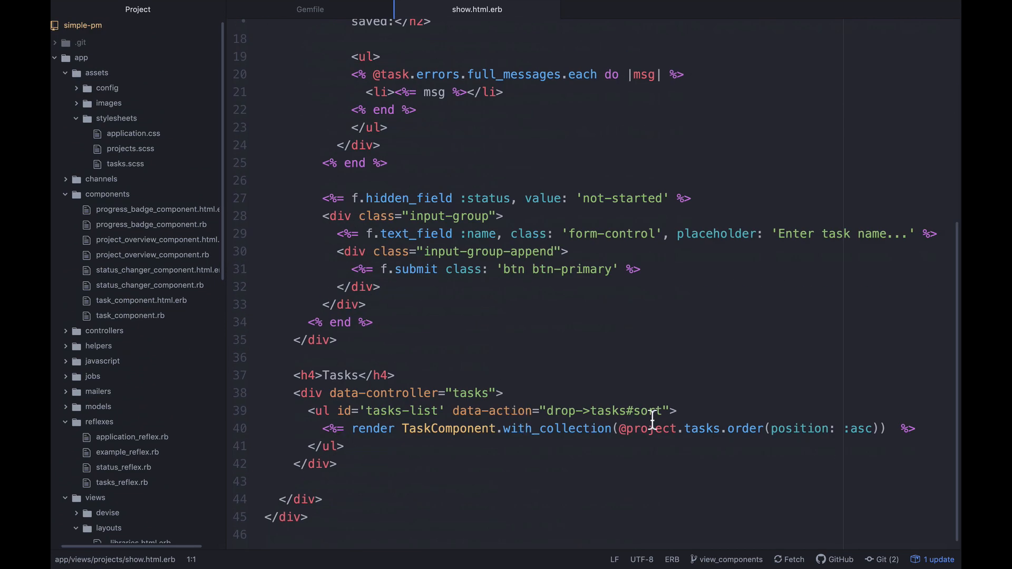
{"action": "mouse_move", "coordinate": [688, 449]}
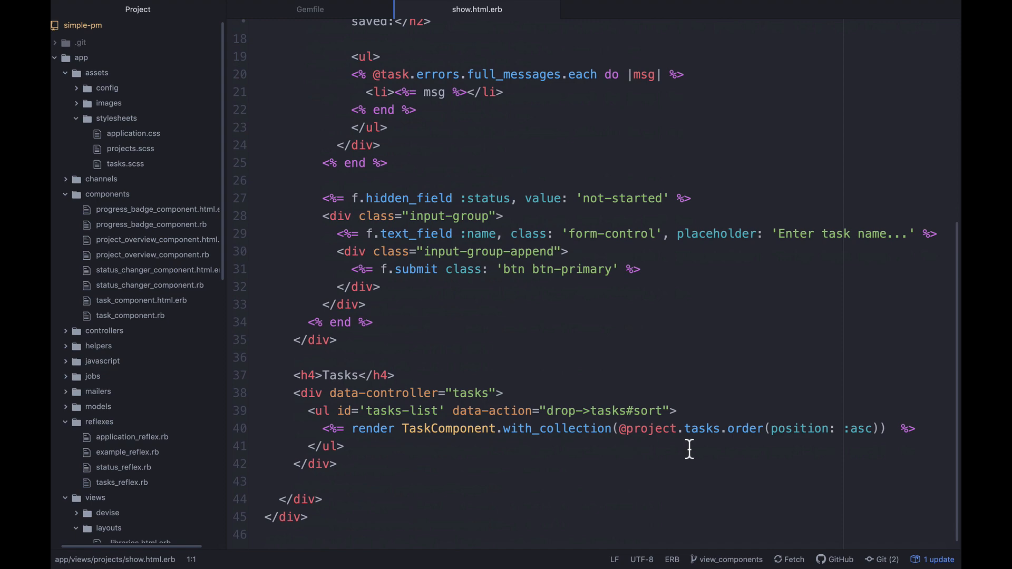
{"action": "key", "text": "ctrl+p"}
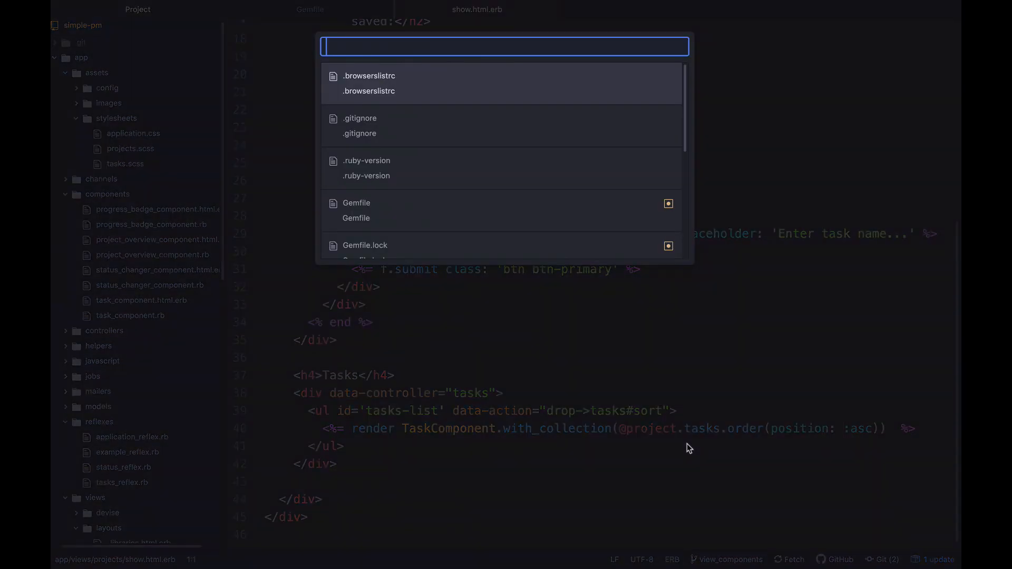
{"action": "type", "text": "task_com"}
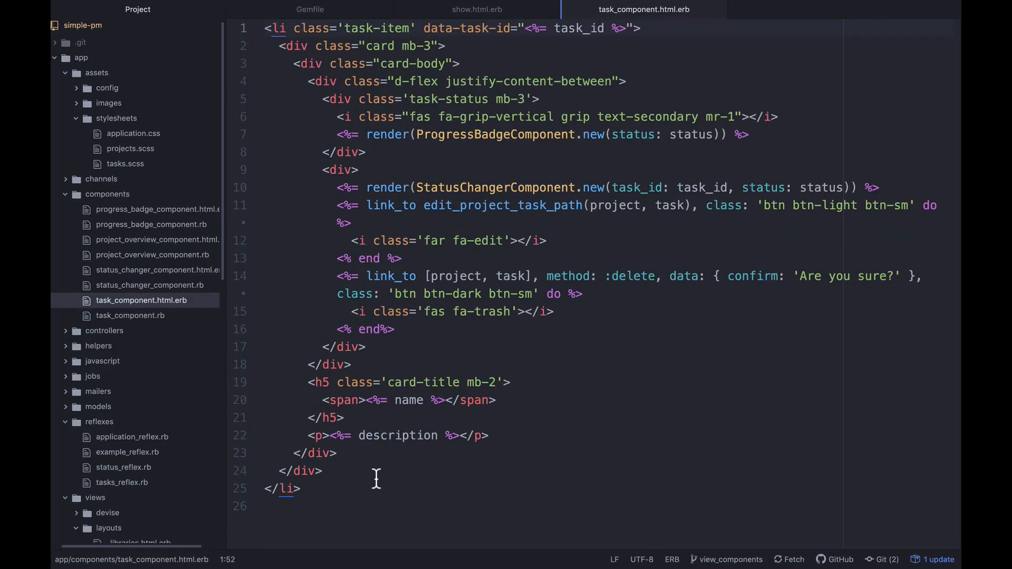
Add id="<%= dom_id(task) %>" to the task component's li tag and save the file
{"action": "type", "text": "i"}
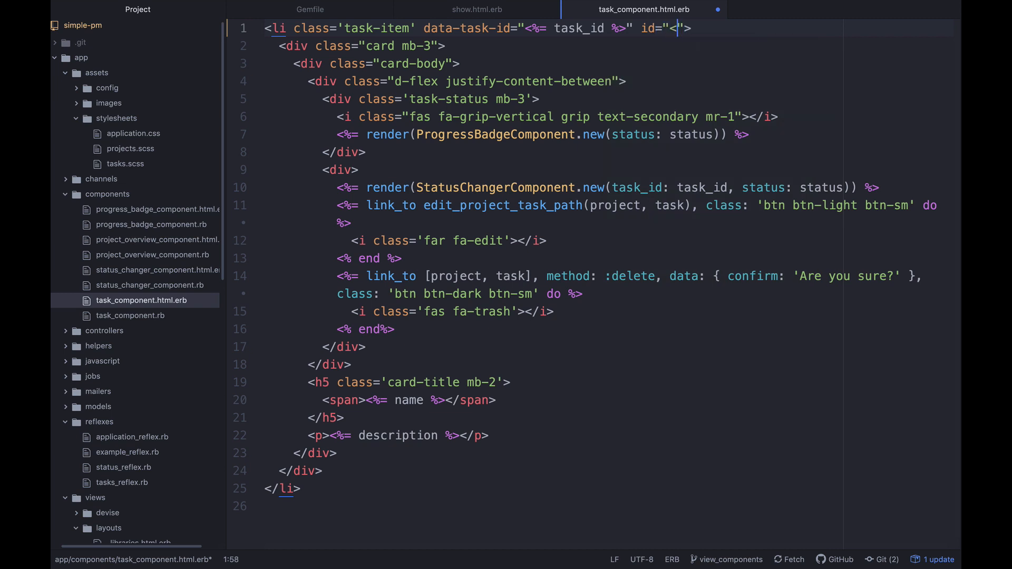
{"action": "type", "text": "<%= dom_id"}
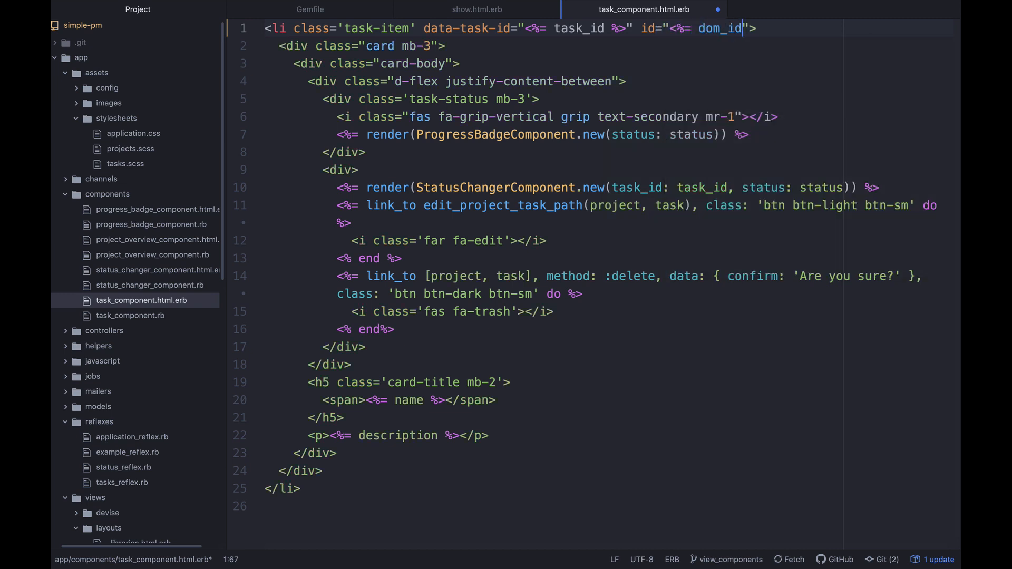
{"action": "type", "text": "() %>"}
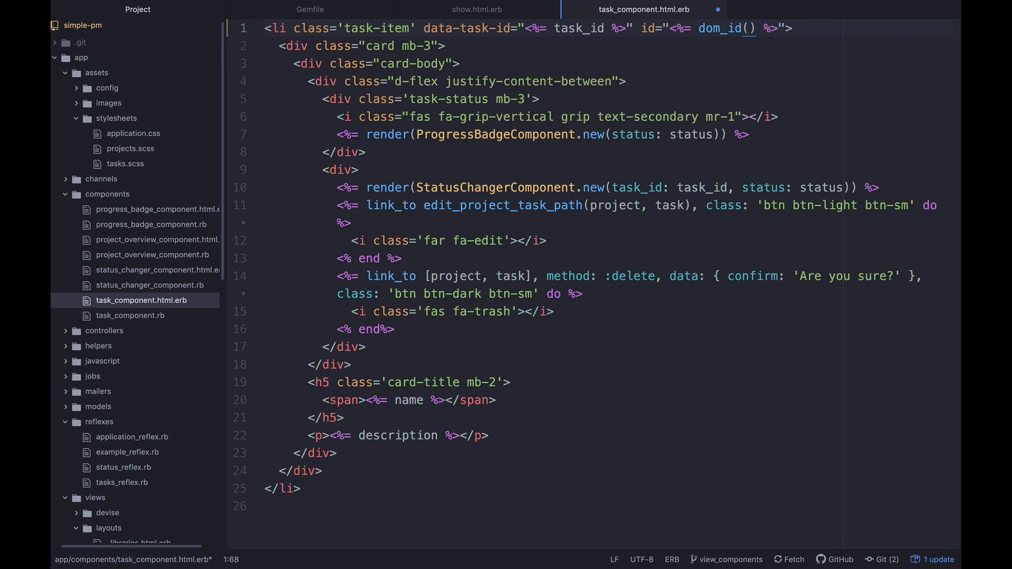
{"action": "type", "text": "task"}
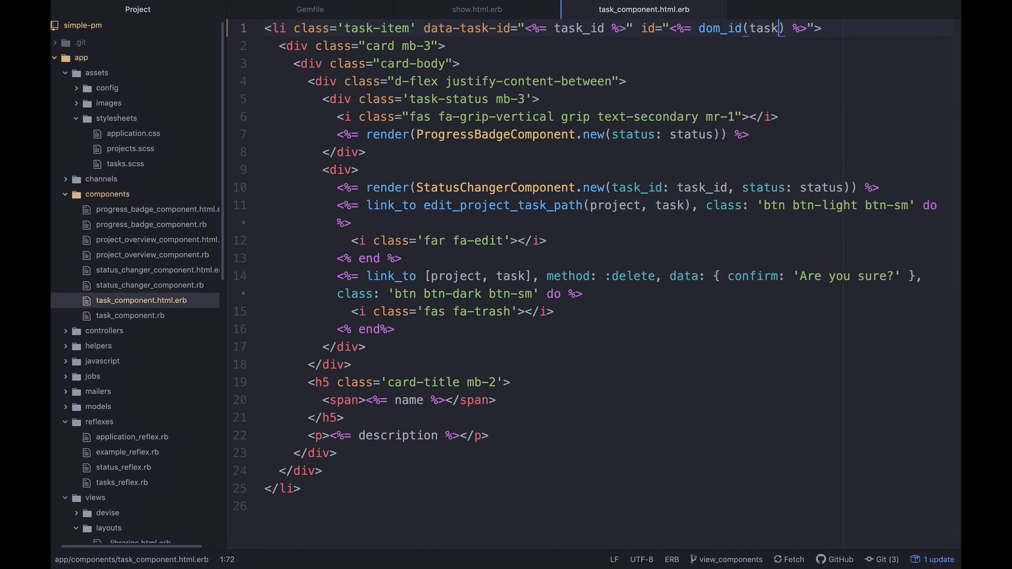
{"action": "left_click", "coordinate": [715, 27]}
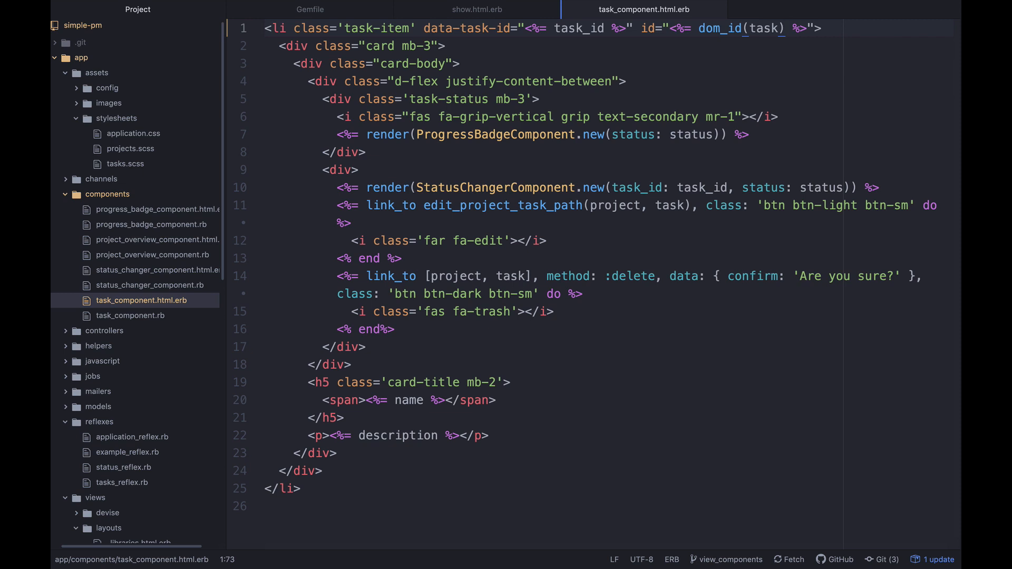
{"action": "left_click", "coordinate": [786, 27]}
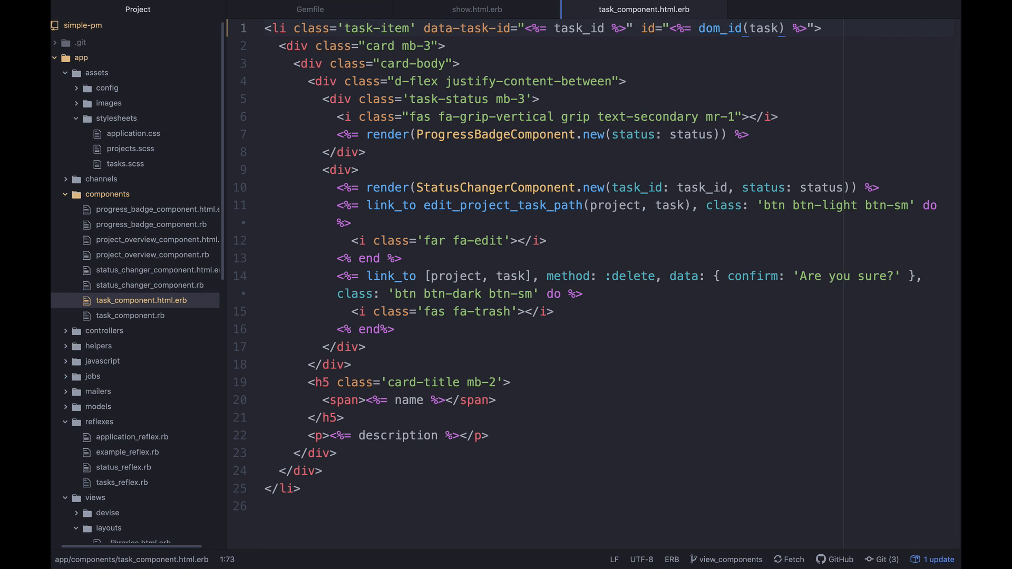
{"action": "type", "text": "ta"}
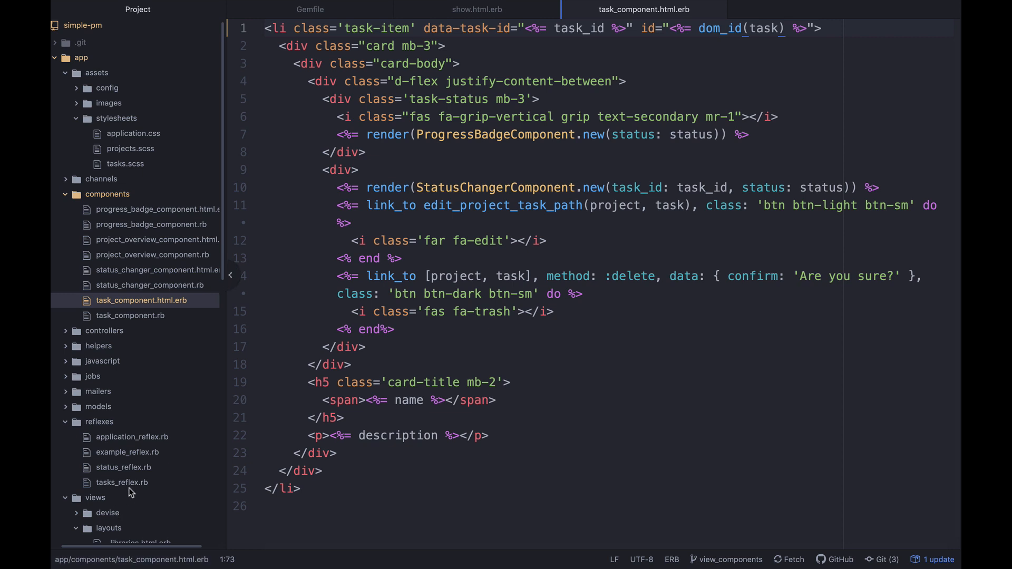
In status_reflex.rb's change method, add morph targeting "#task_#{task.id}"
{"action": "left_click", "coordinate": [122, 468]}
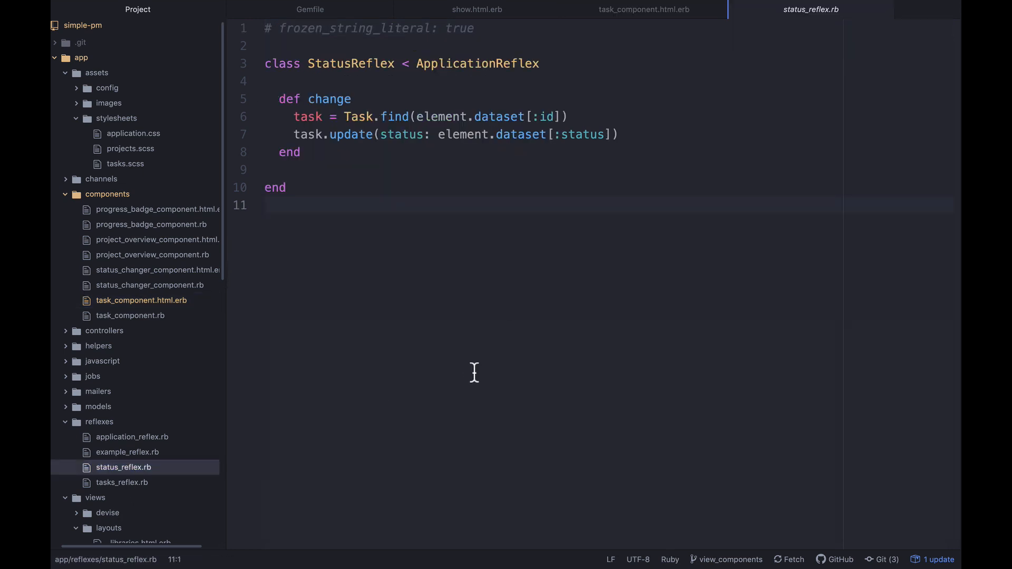
{"action": "key", "text": "Return"}
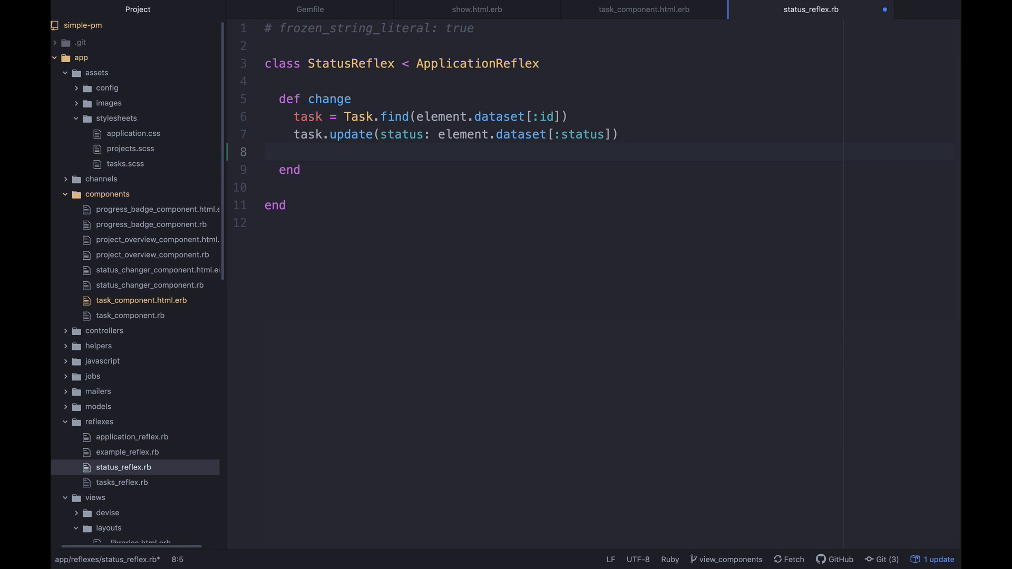
{"action": "type", "text": "mor"}
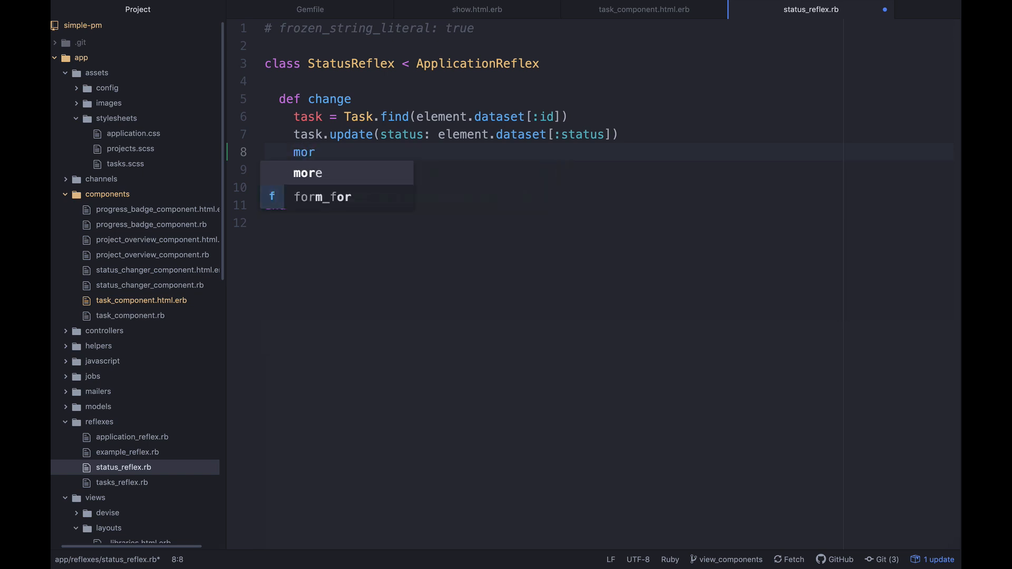
{"action": "type", "text": "ph '#"}
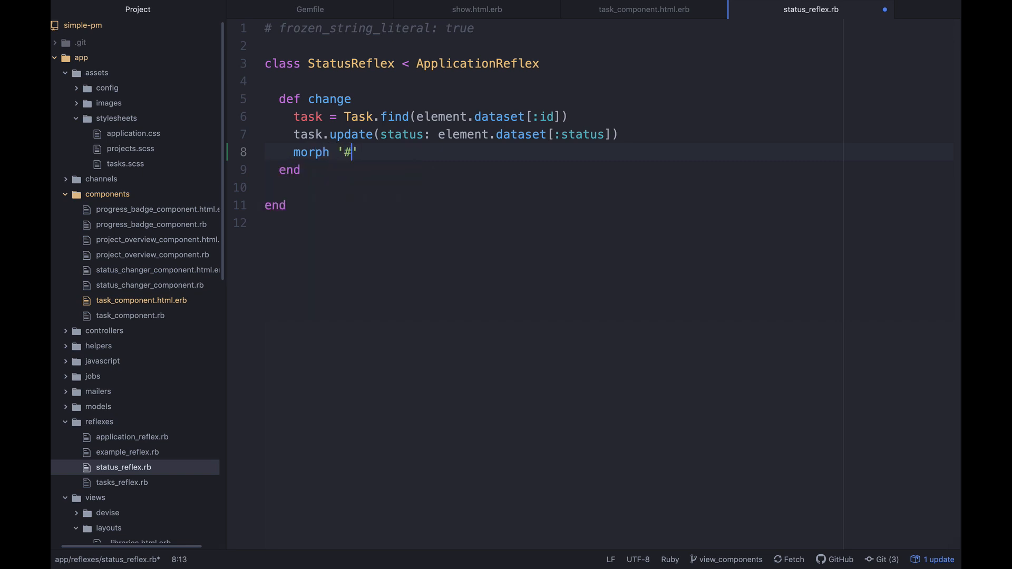
{"action": "key", "text": "Backspace"}
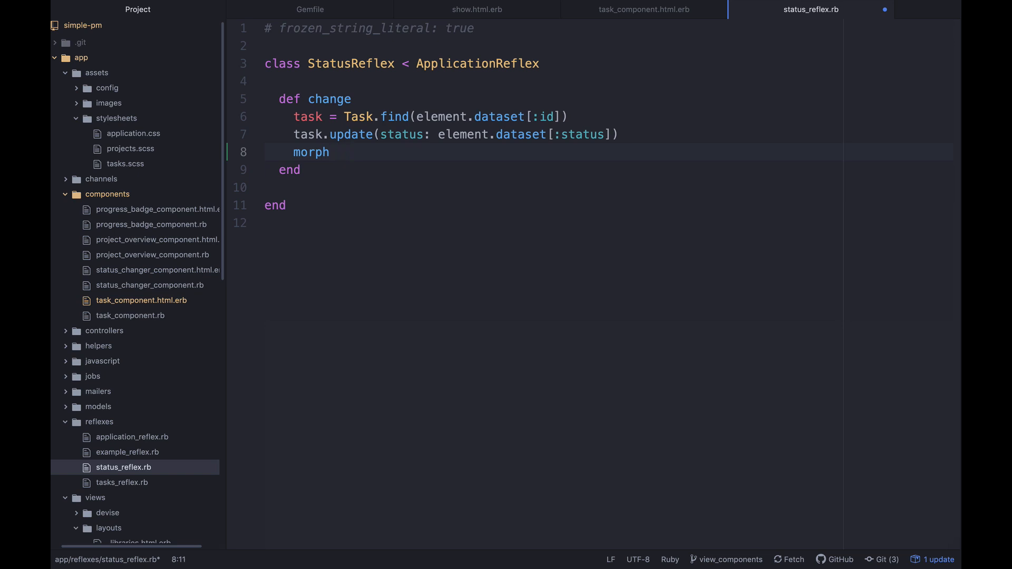
{"action": "type", "text": "\"#\""}
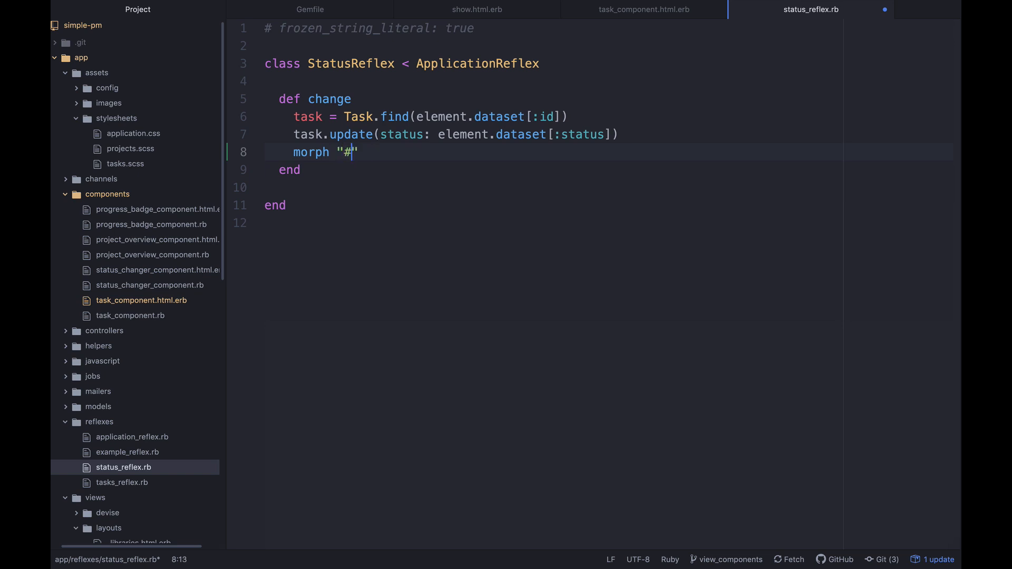
{"action": "type", "text": "task_#{"}
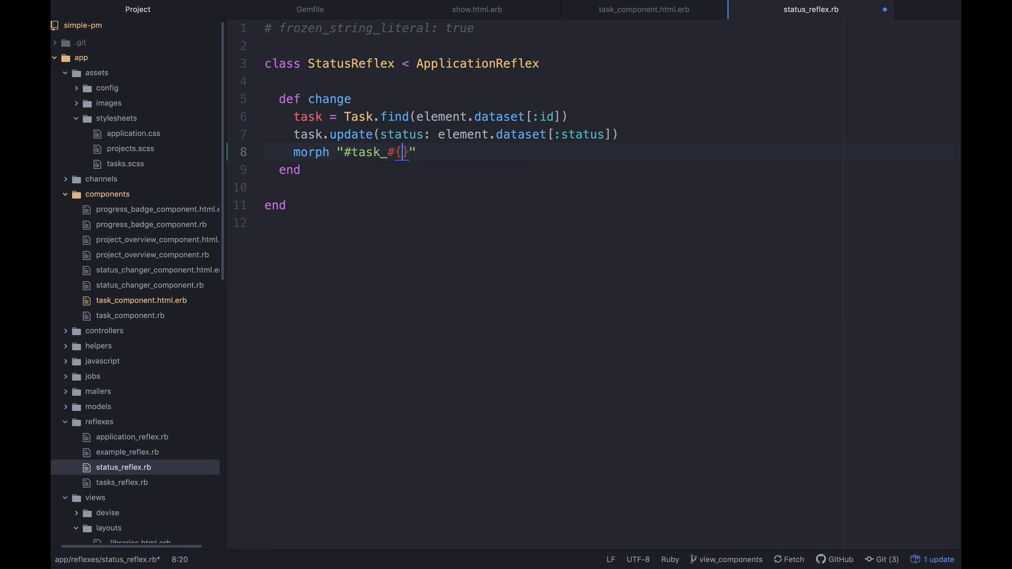
{"action": "type", "text": "task"}
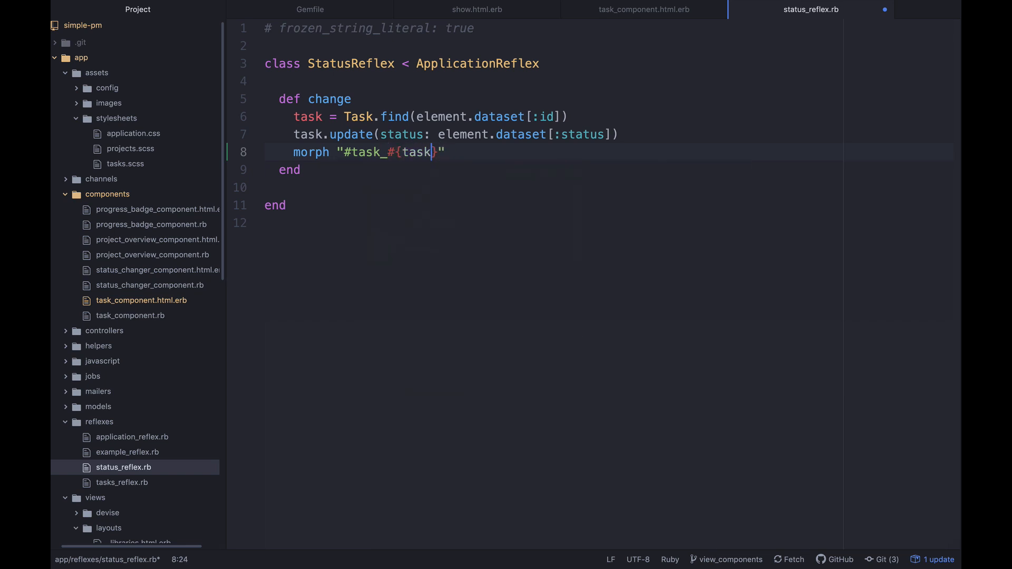
{"action": "type", "text": ".id"}
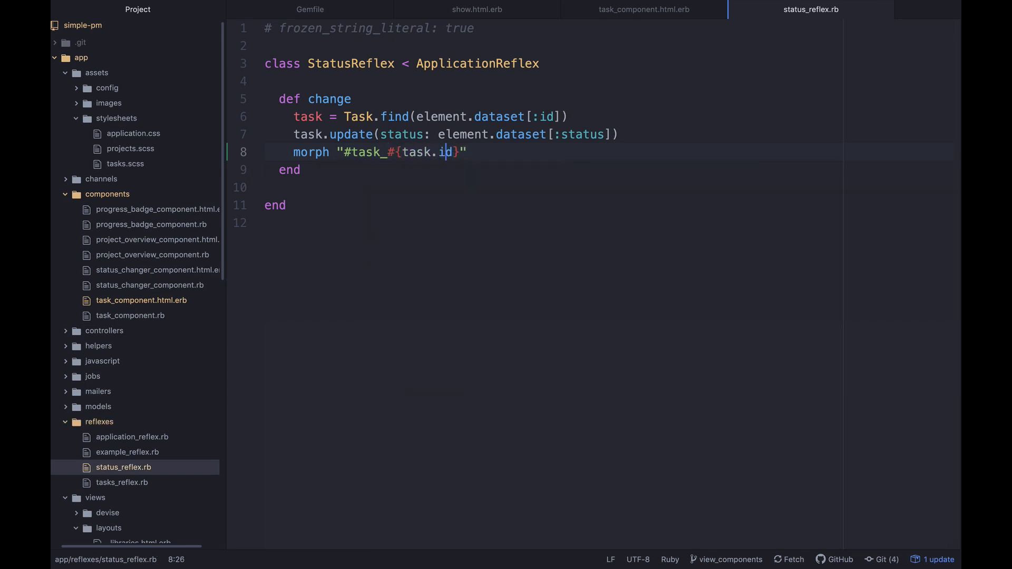
Append the placeholder argument "Testing this out..." to the morph call
{"action": "left_click", "coordinate": [336, 152]}
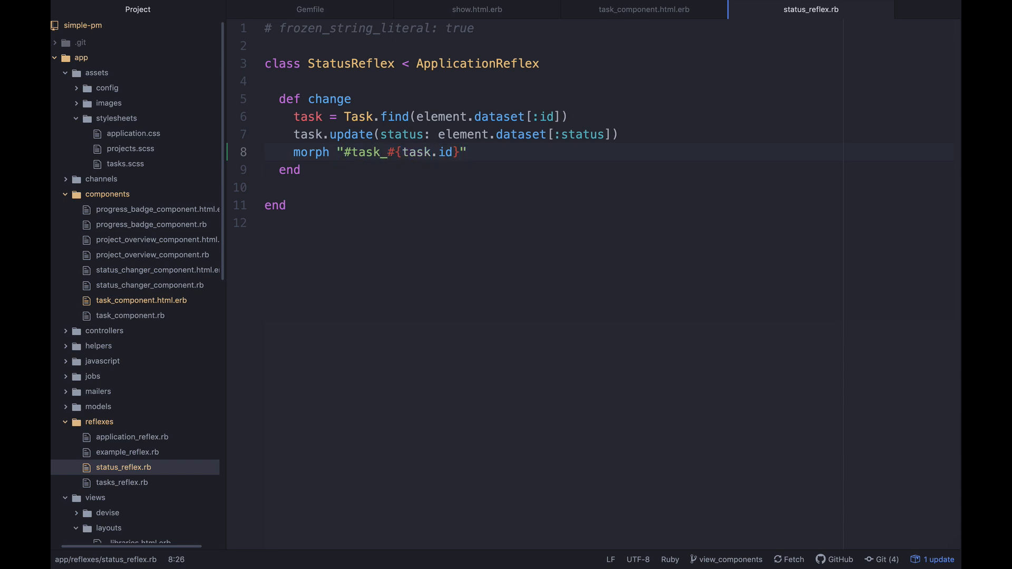
{"action": "left_click", "coordinate": [438, 152]}
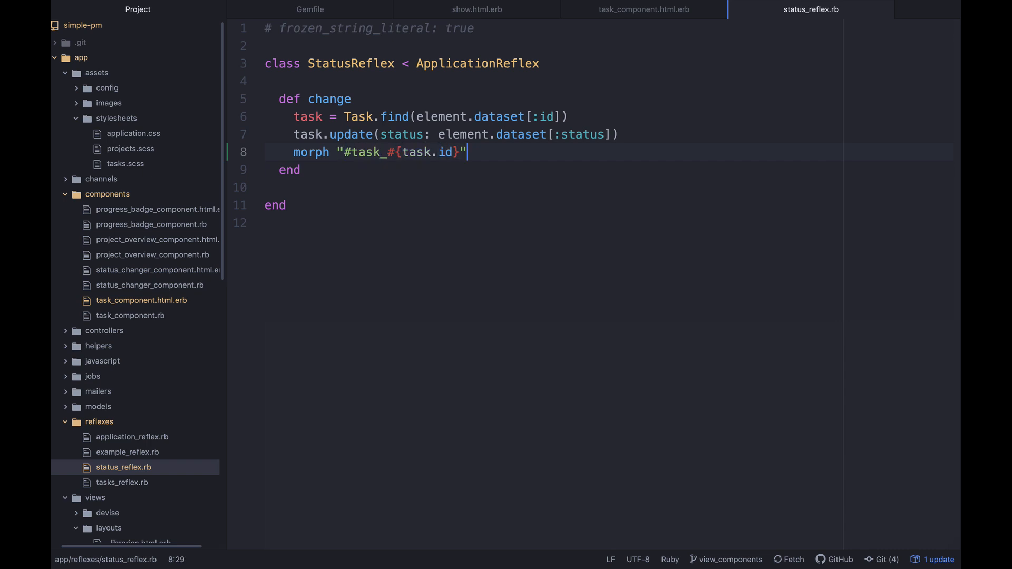
{"action": "type", "text": ", \"Testing this out..."}
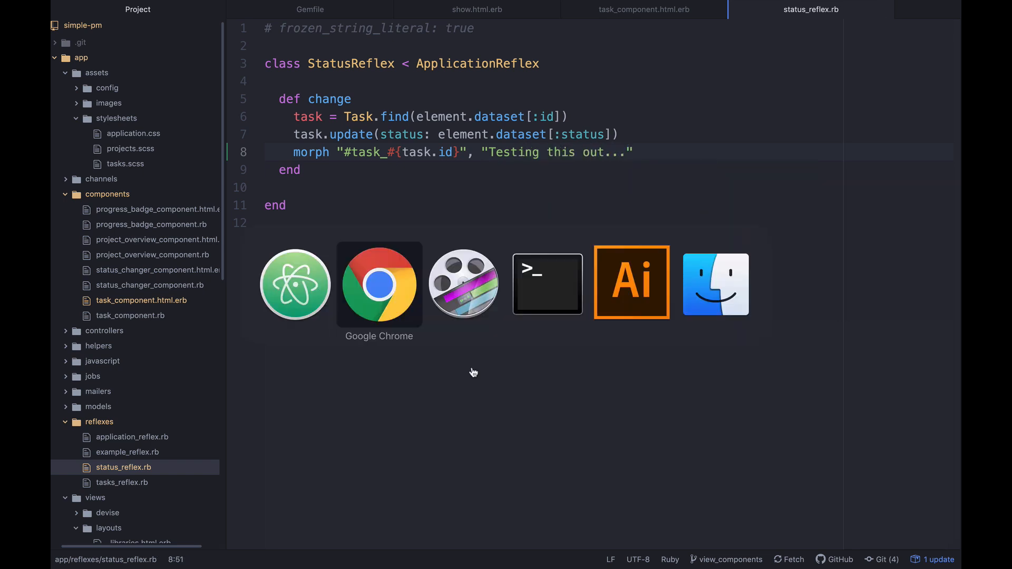
Change the Build out teams concept task's status to fire the reflex and see it replaced by "Testing this out..."
{"action": "left_click", "coordinate": [378, 284]}
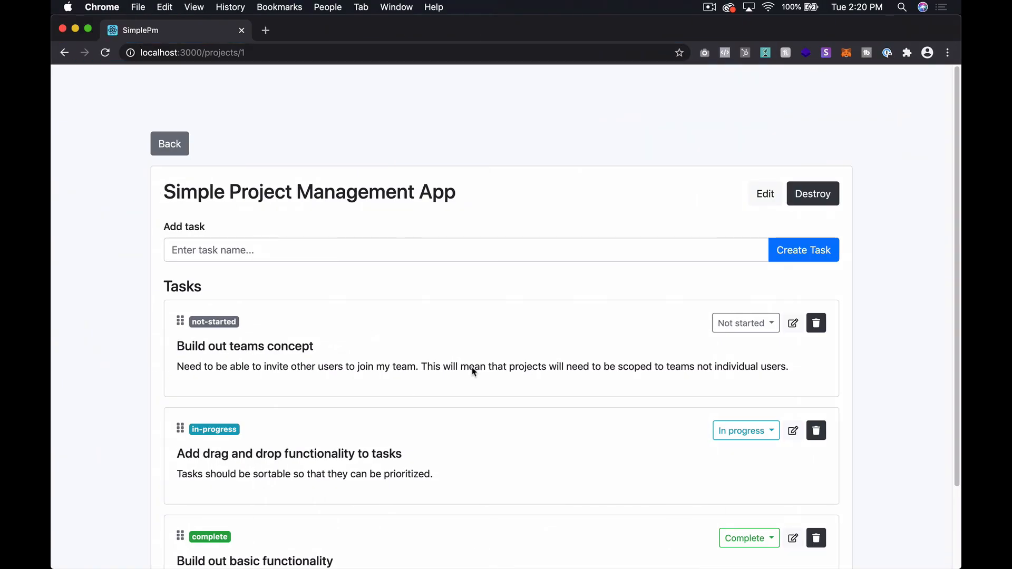
{"action": "left_click", "coordinate": [816, 323]}
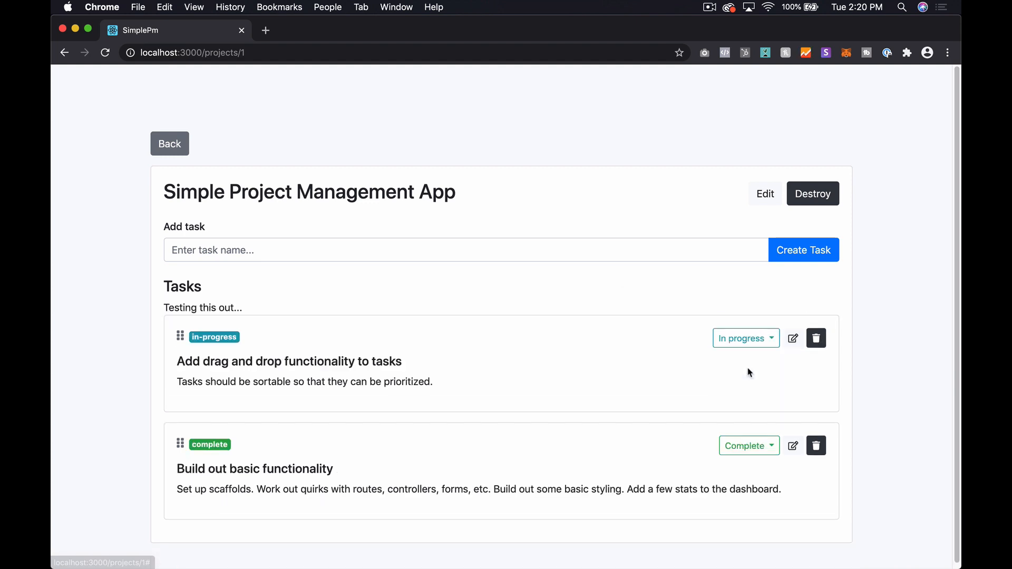
{"action": "mouse_move", "coordinate": [272, 309]}
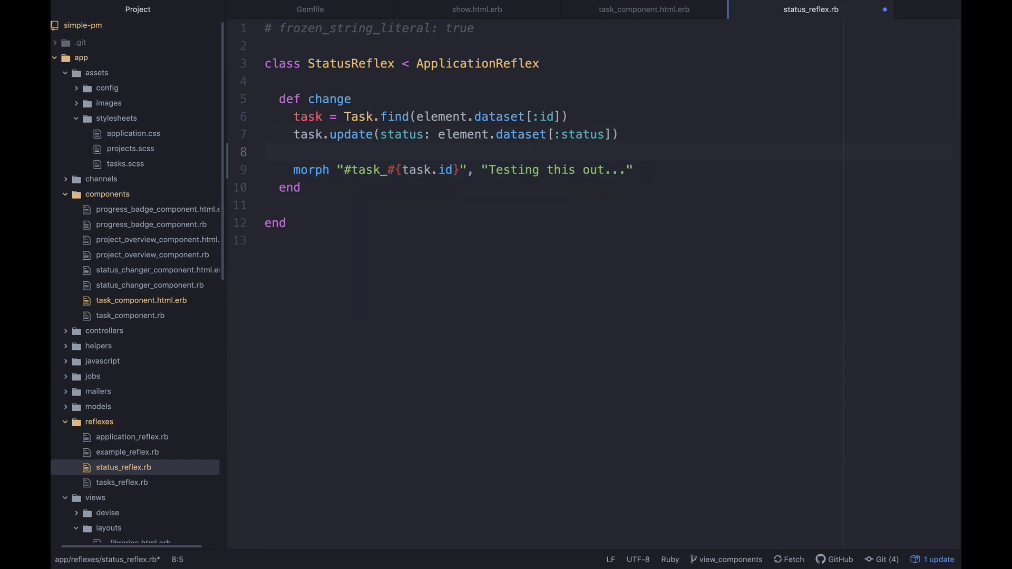
Add a selector = ApplicationHelper line in the change method
{"action": "type", "text": "tas"}
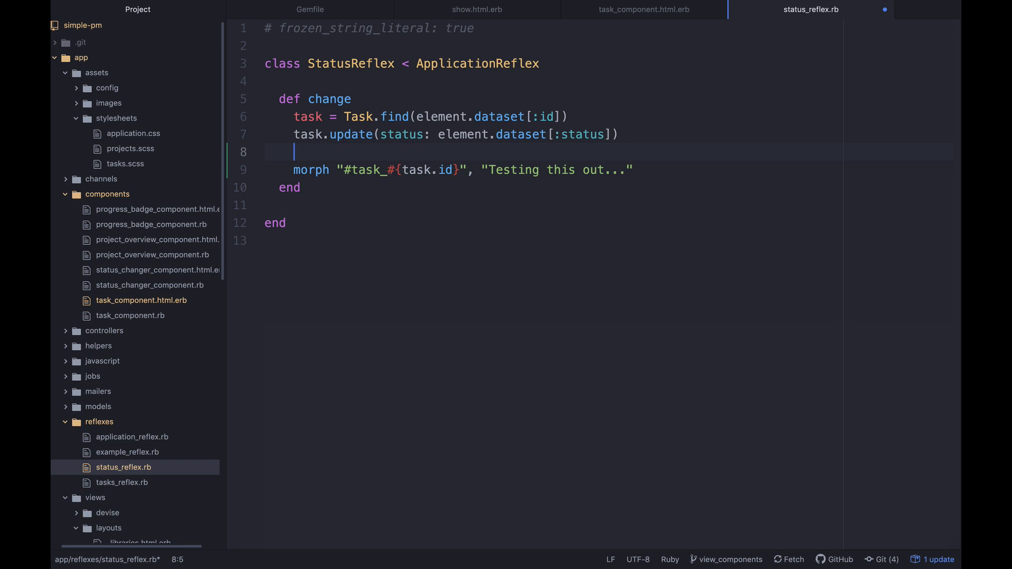
{"action": "type", "text": "selector ="}
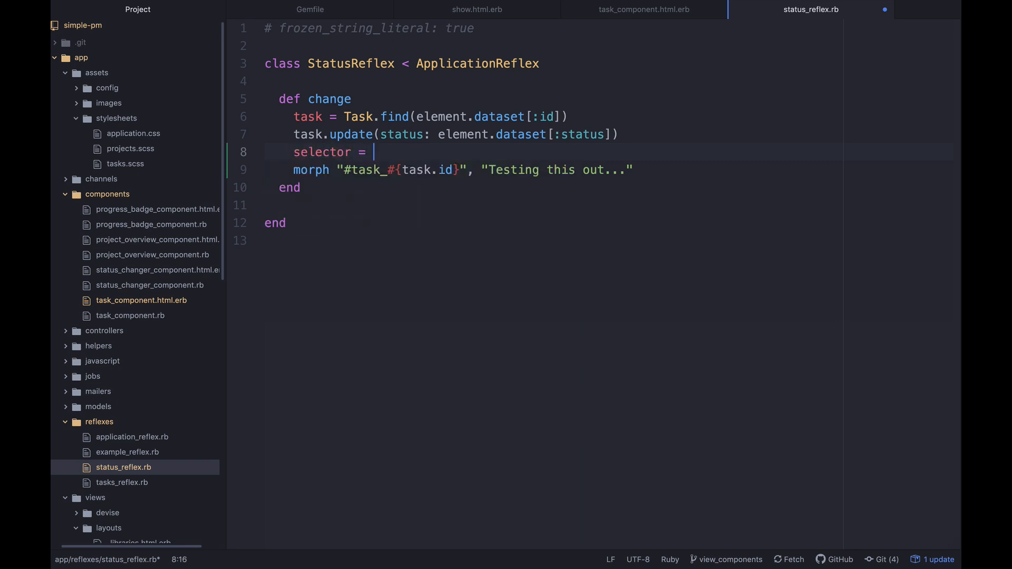
{"action": "type", "text": "Applc"}
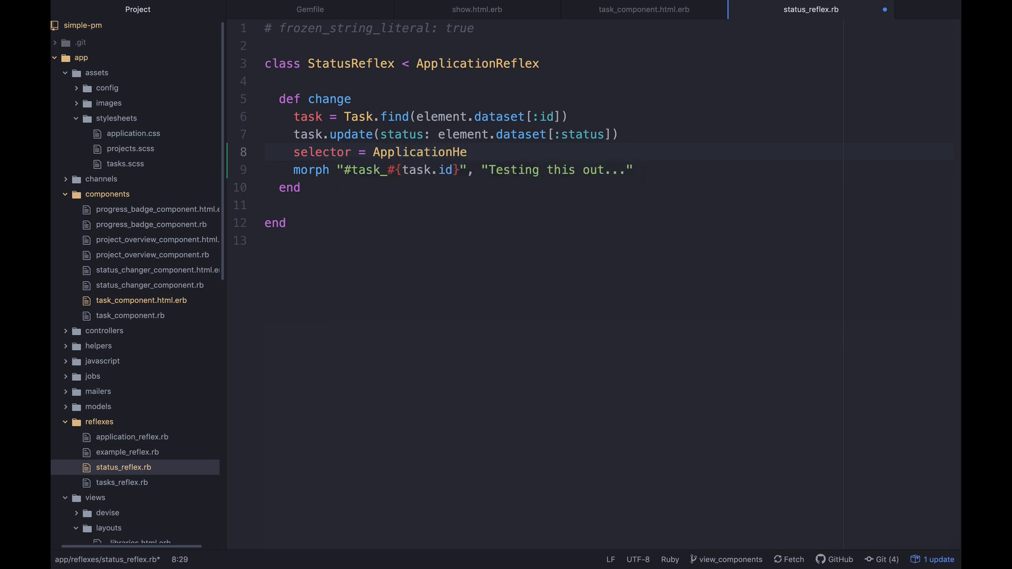
{"action": "type", "text": "lper"}
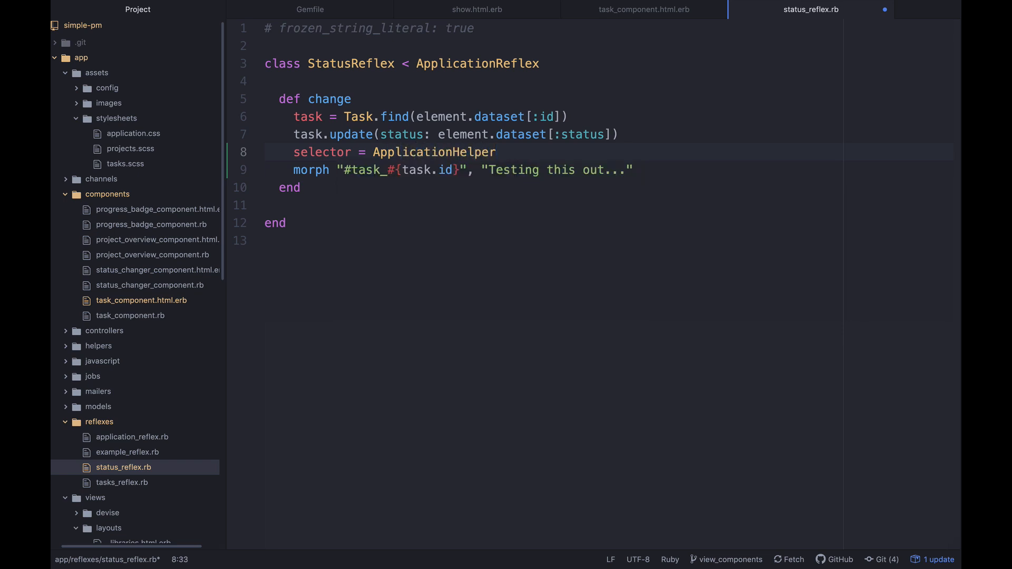
Include ApplicationHelper in StatusReflex and make morph target dom_id(task)
{"action": "key", "text": "Enter"}
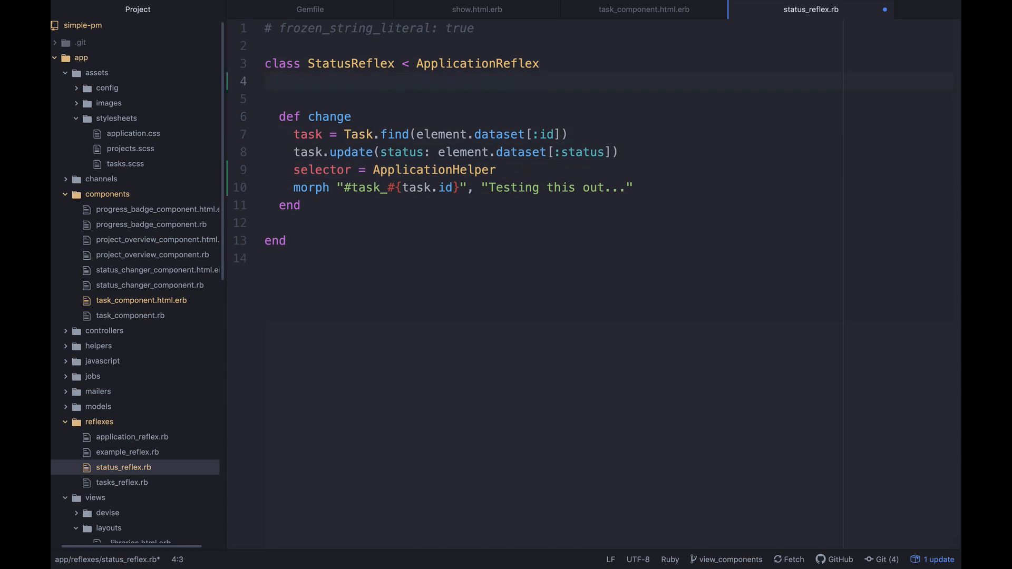
{"action": "type", "text": "include ApplicationHelper"}
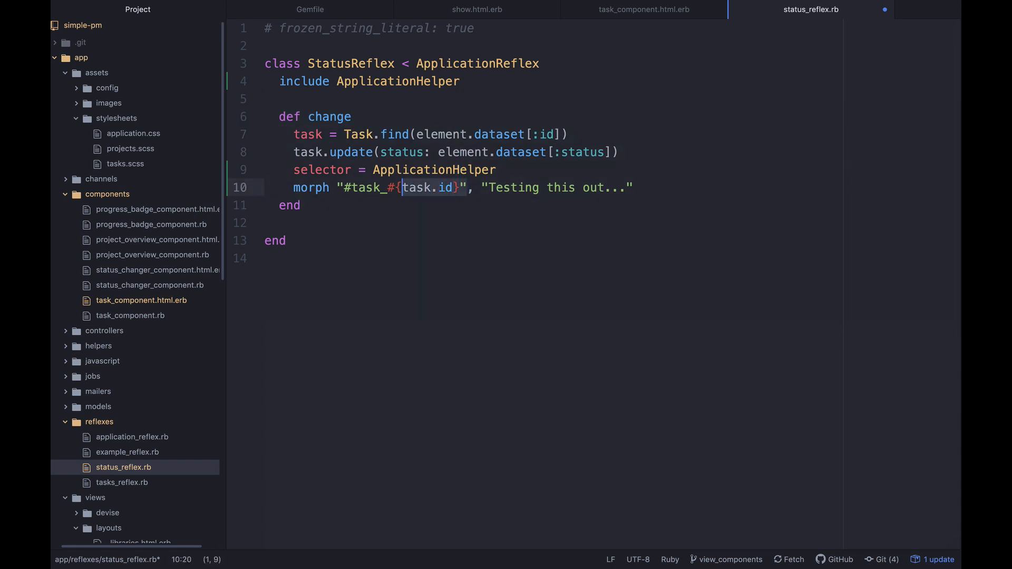
{"action": "type", "text": "dom"}
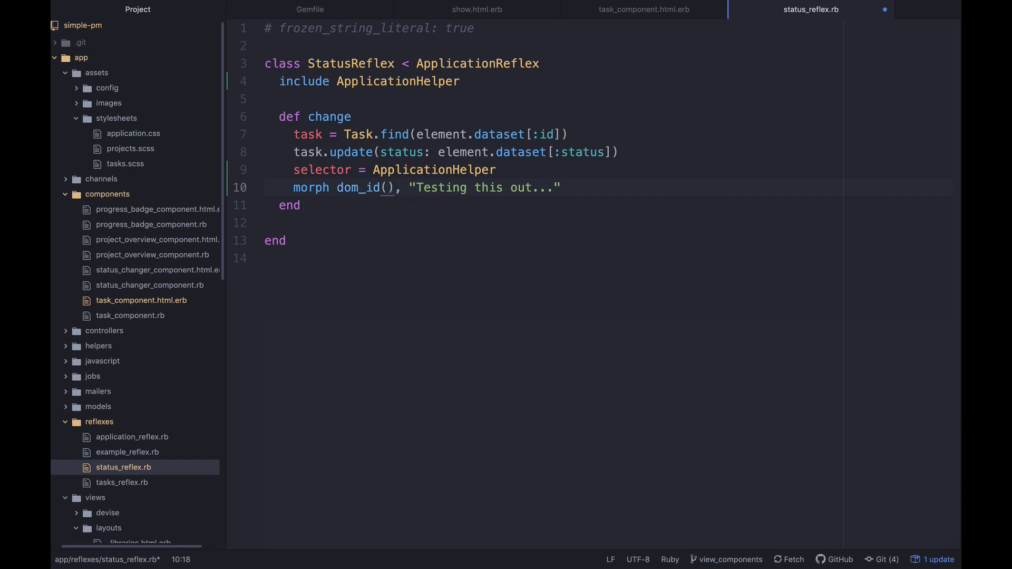
{"action": "type", "text": "task"}
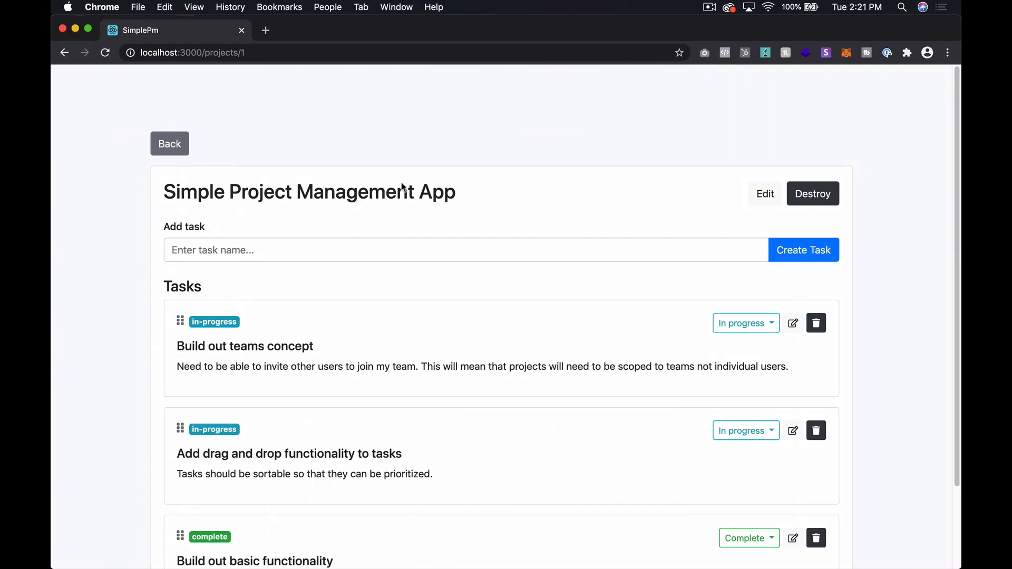
Reload the project page so Build out teams concept shows as an in-progress card again
{"action": "left_click", "coordinate": [746, 322]}
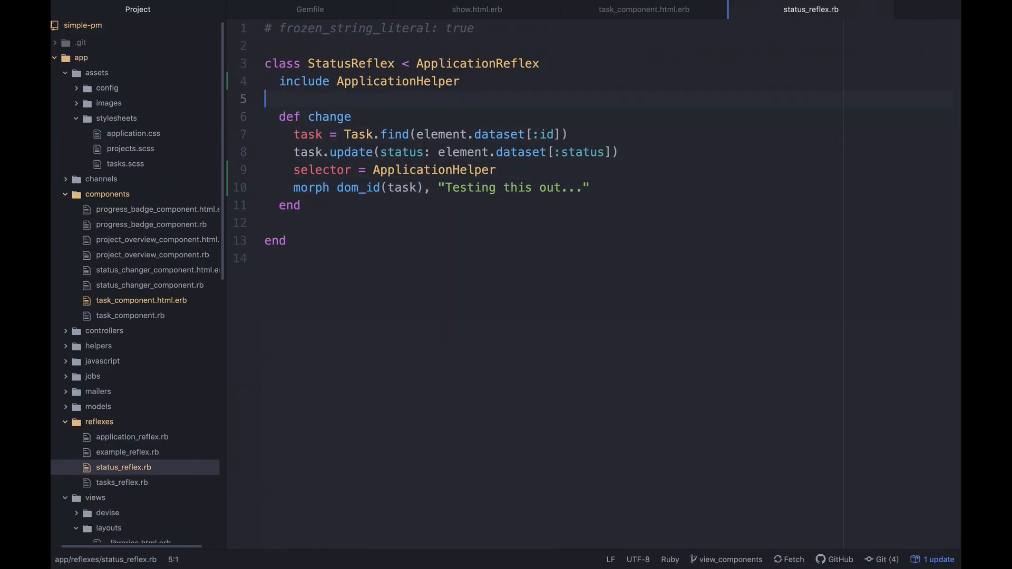
Remove the selector = ApplicationHelper line, leaving morph dom_id(task), and save
{"action": "left_click", "coordinate": [419, 81]}
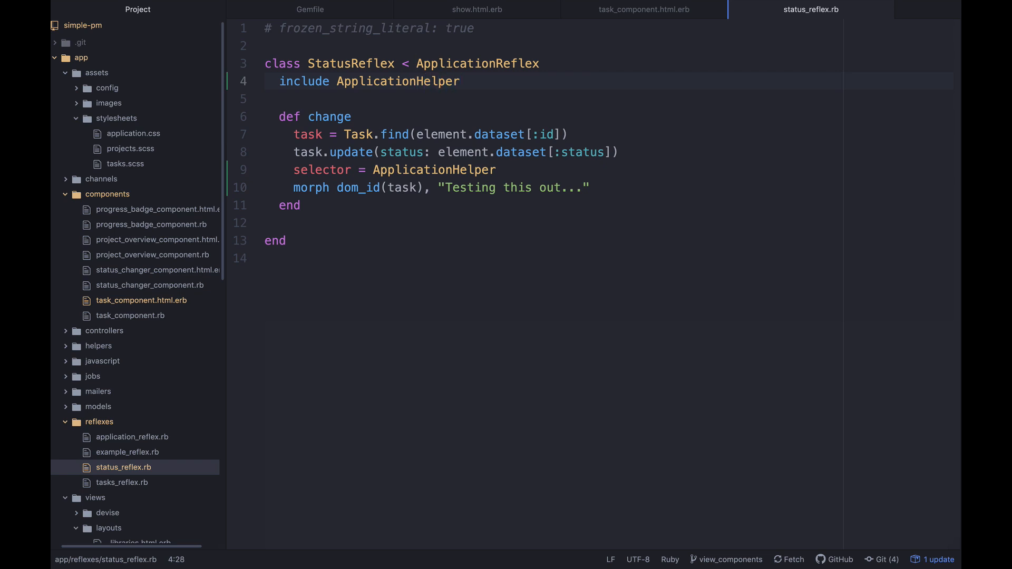
{"action": "left_click", "coordinate": [461, 152]}
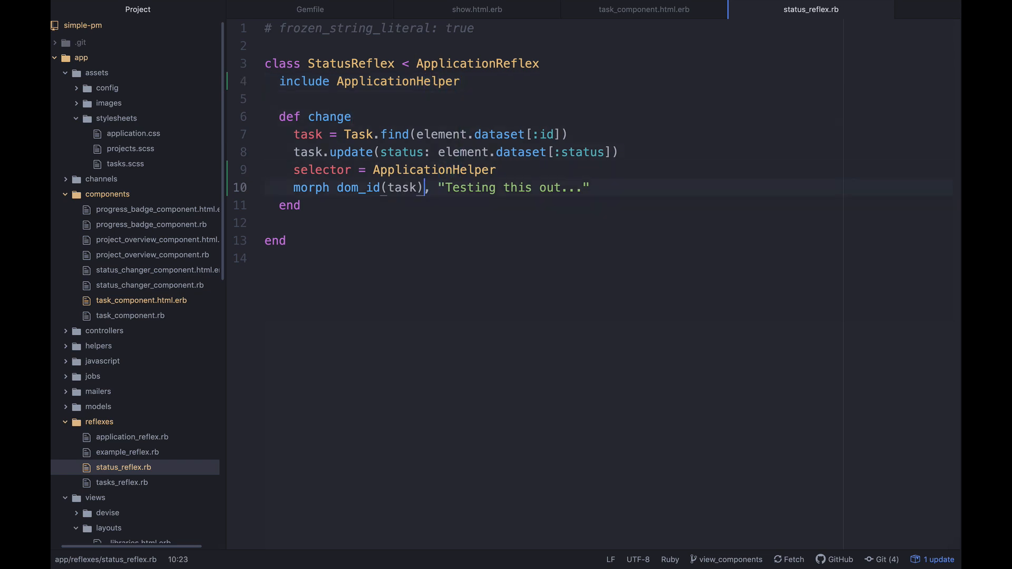
{"action": "left_click", "coordinate": [402, 152]}
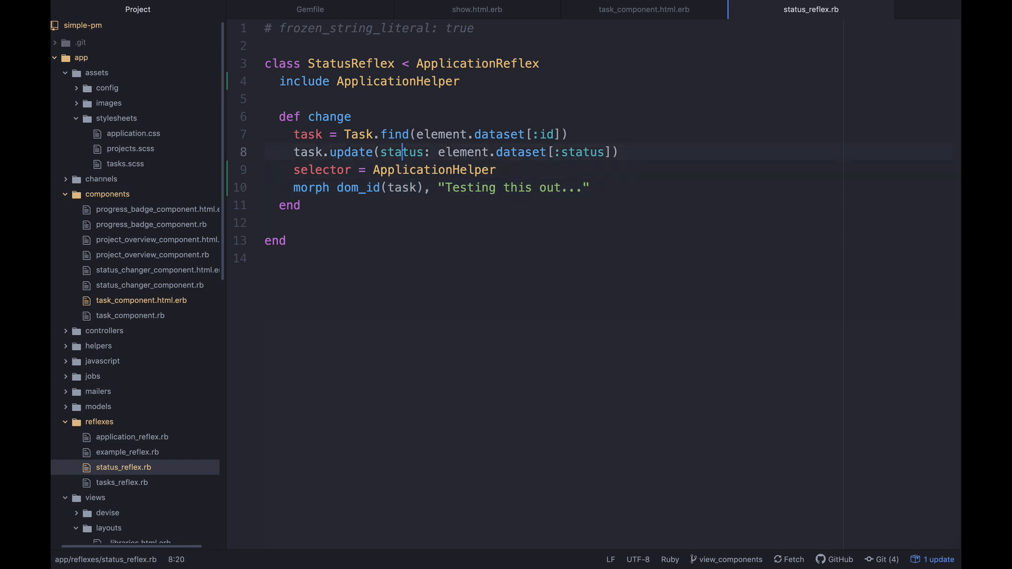
{"action": "left_click", "coordinate": [400, 188]}
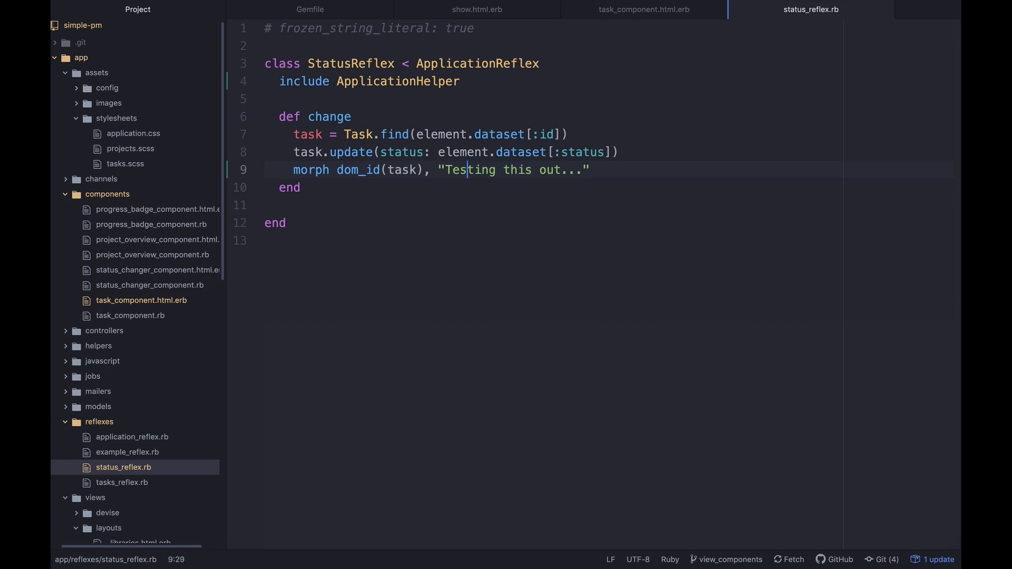
Replace the placeholder string with TasksController.render(TaskComponent.new()) as the morph's second argument
{"action": "key", "text": "Backspace"}
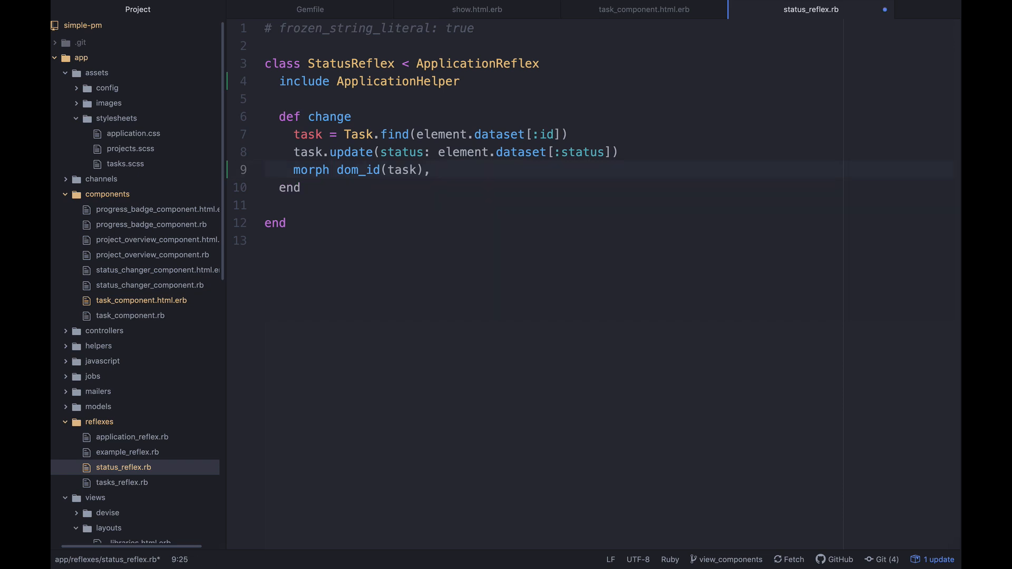
{"action": "type", "text": "TAsk"}
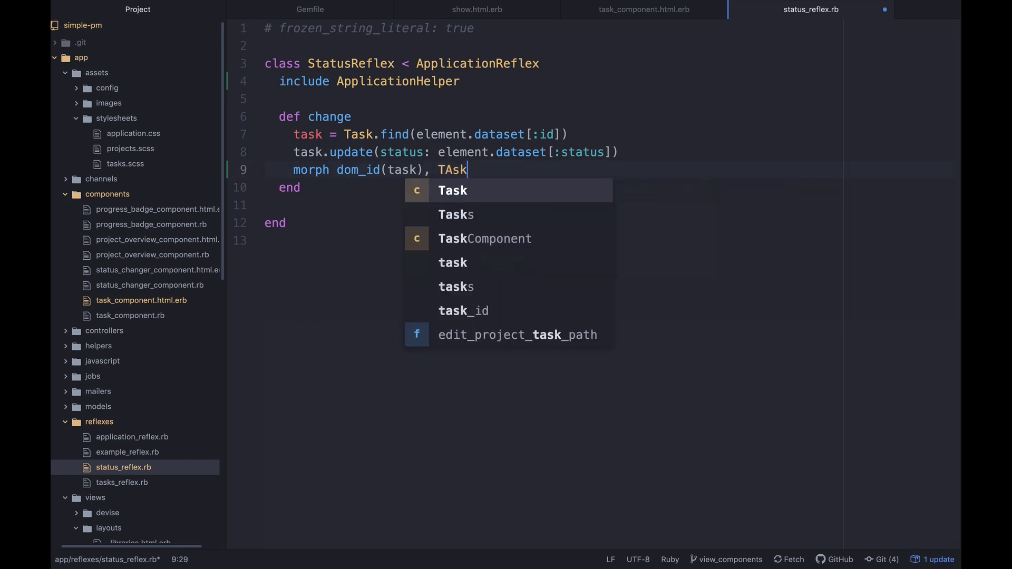
{"action": "type", "text": "TasksContr"}
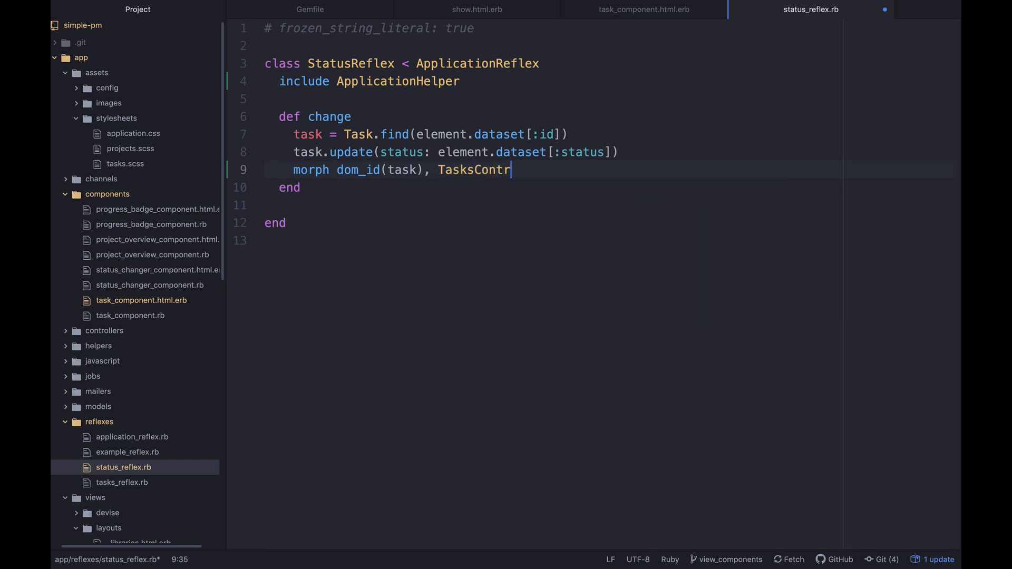
{"action": "type", "text": "oller.render"}
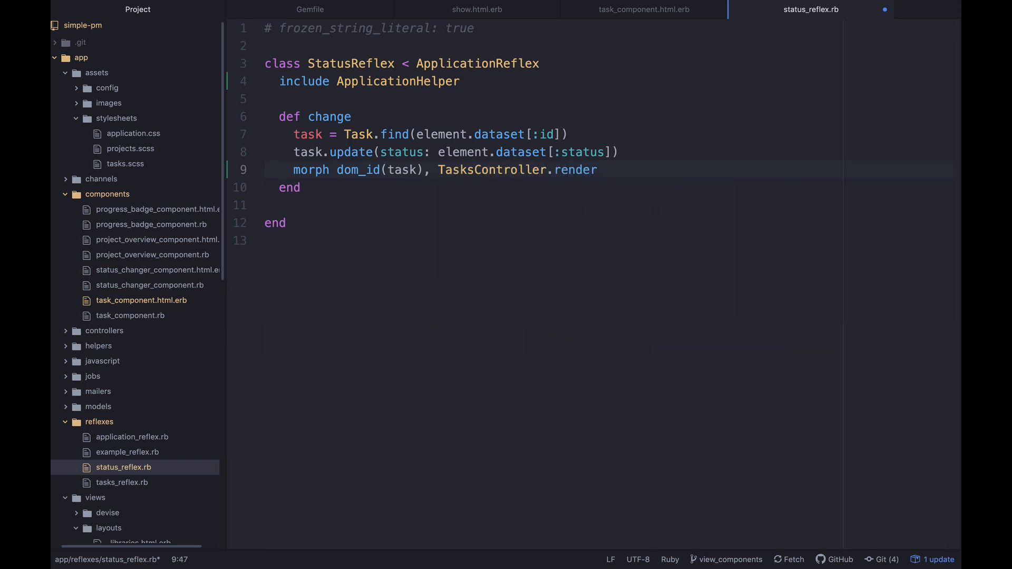
{"action": "type", "text": "()"}
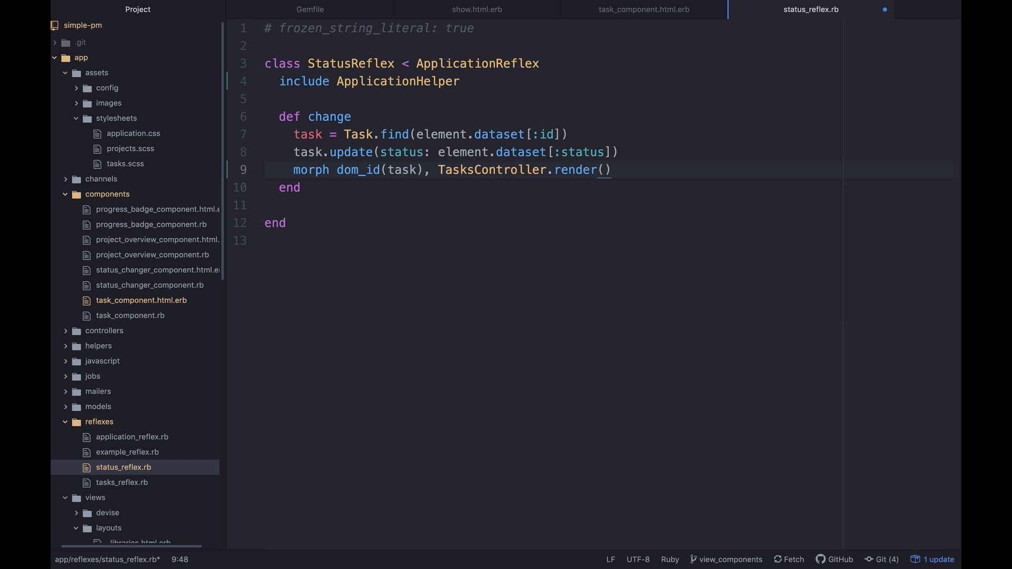
{"action": "type", "text": "TaskComponent.new("}
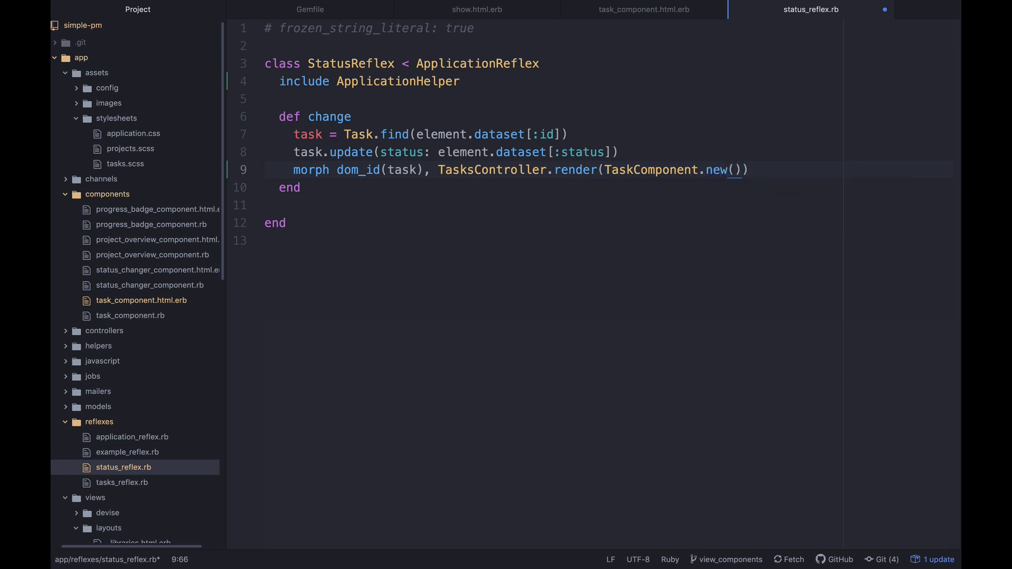
Confirm TaskComponent's initialize(task:) signature, then pass task: task into TaskComponent.new in status_reflex.rb
{"action": "left_click", "coordinate": [141, 301]}
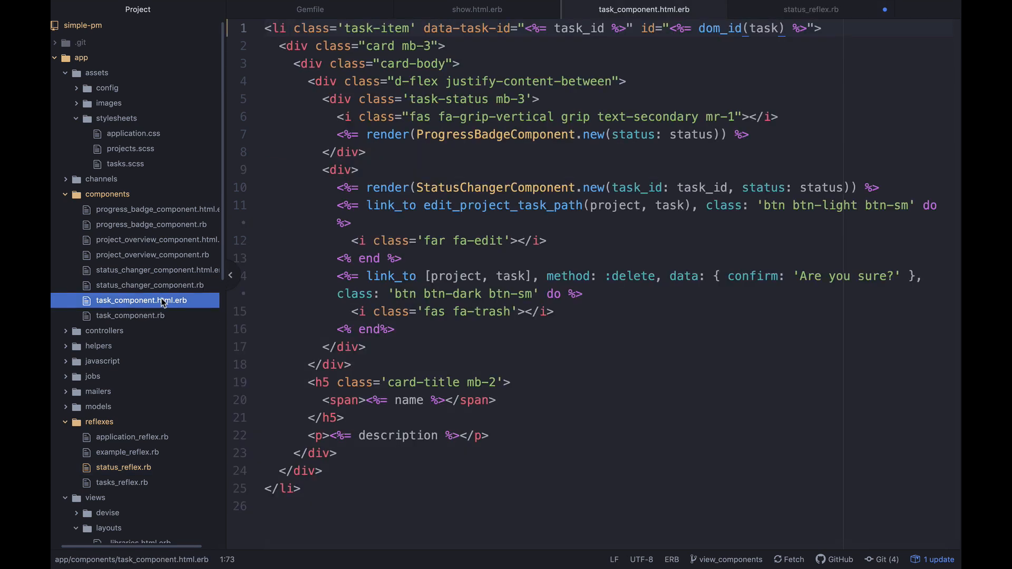
{"action": "left_click", "coordinate": [131, 315]}
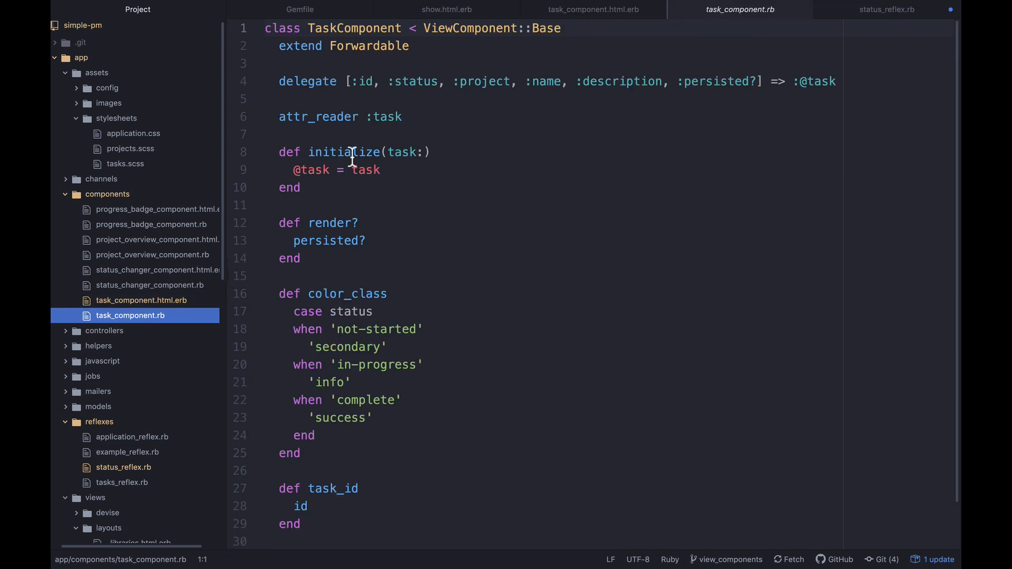
{"action": "mouse_move", "coordinate": [457, 157]}
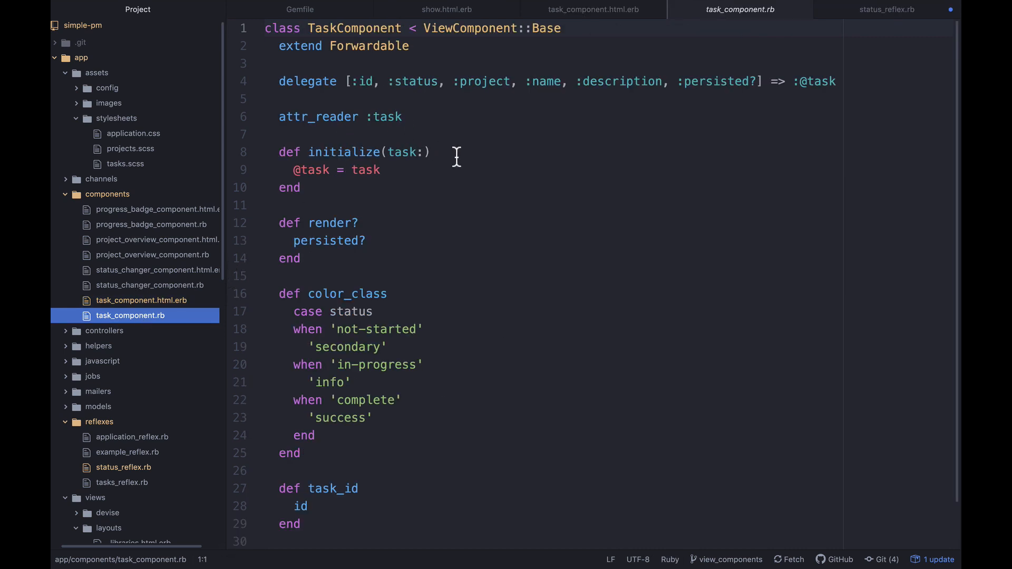
{"action": "left_click", "coordinate": [430, 152]}
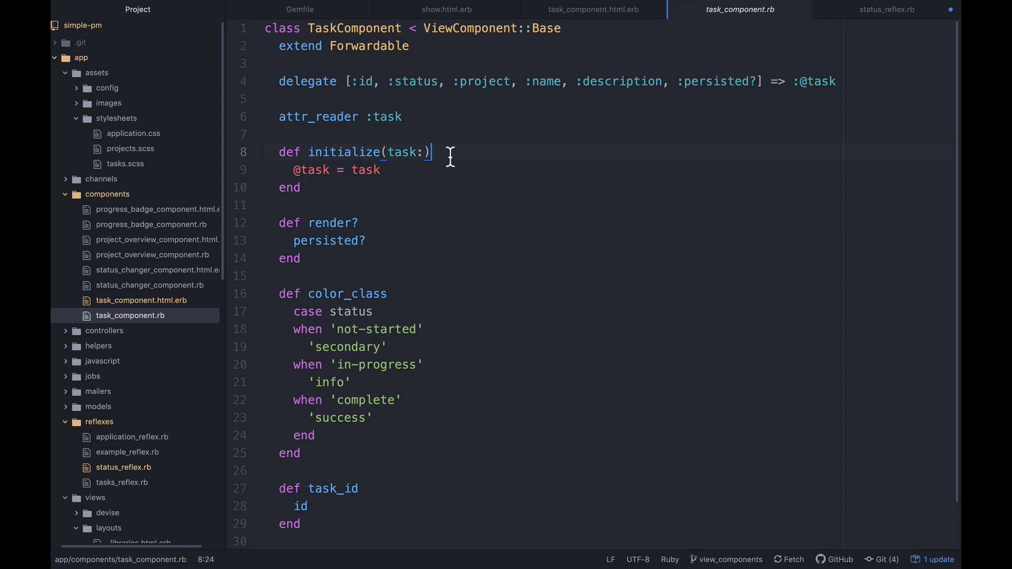
{"action": "left_click", "coordinate": [887, 9]}
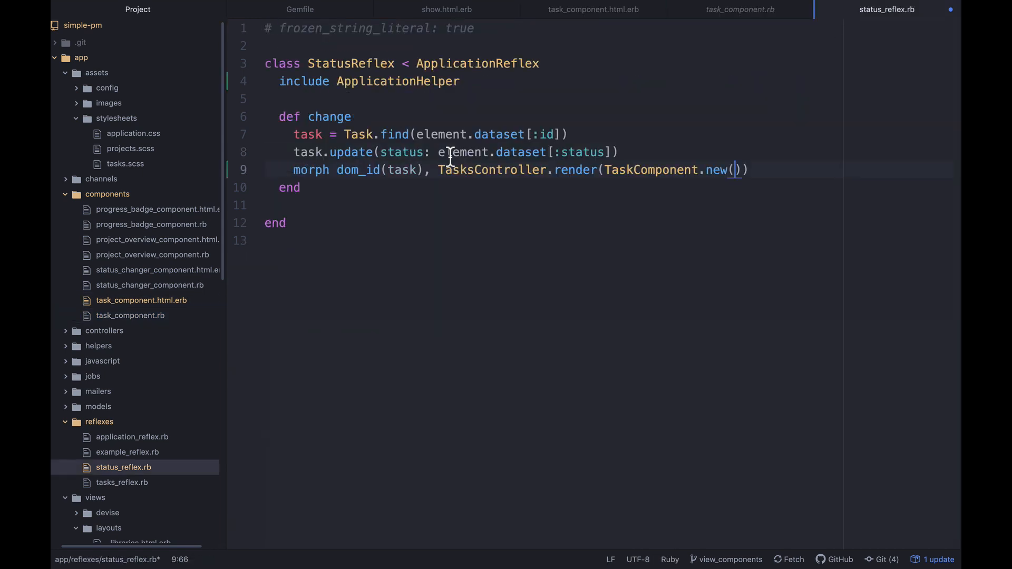
{"action": "type", "text": "task: task"}
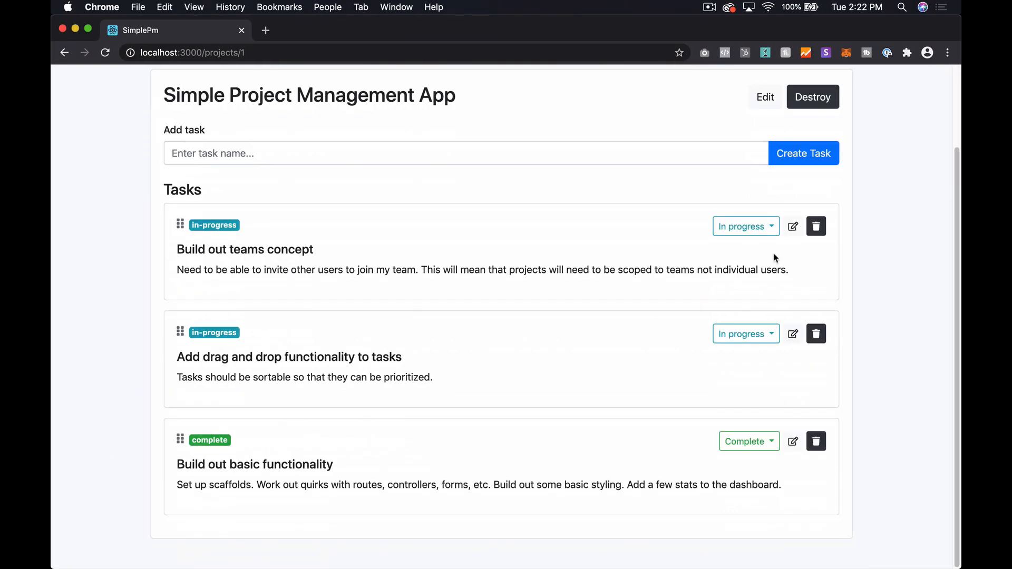
Cycle Build out teams concept to Complete then Not started, and reach the drag and drop task's status choices
{"action": "left_click", "coordinate": [746, 227]}
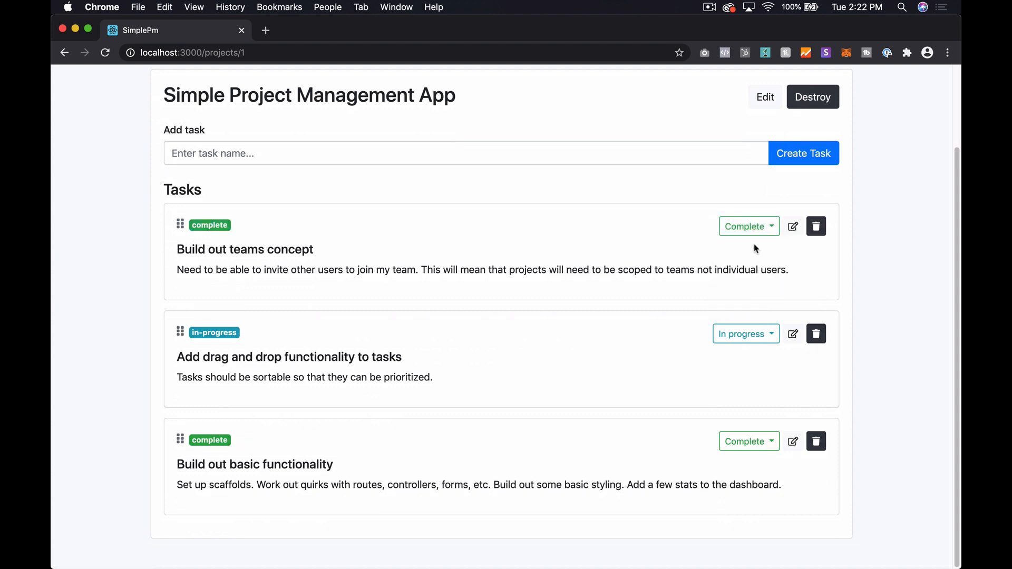
{"action": "left_click", "coordinate": [746, 226]}
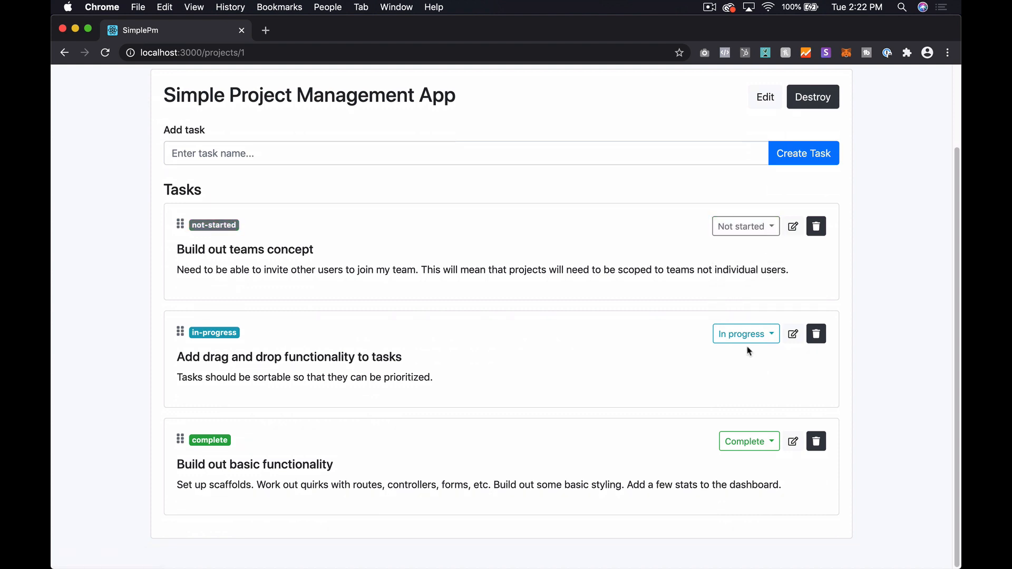
{"action": "mouse_move", "coordinate": [742, 347]}
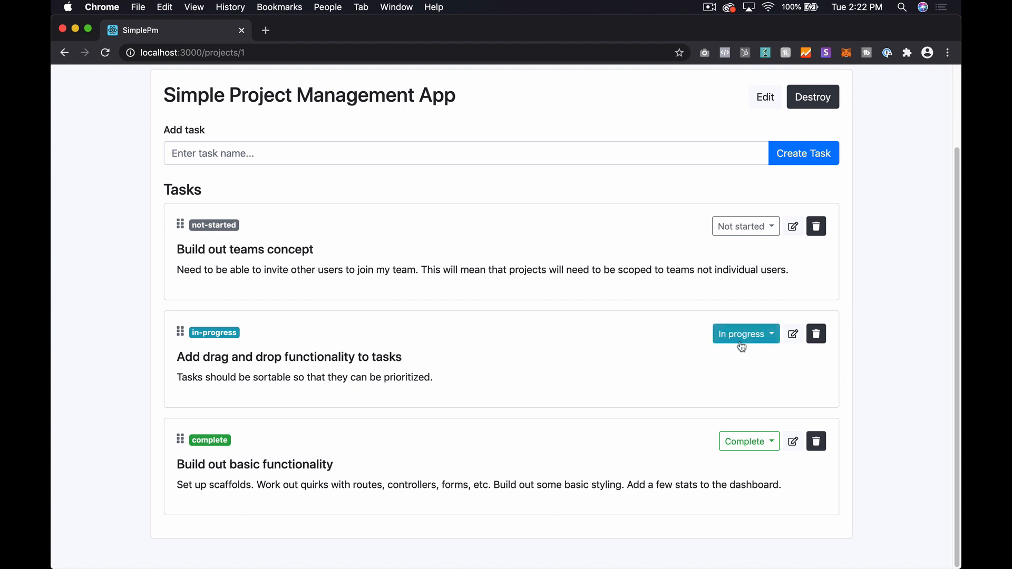
{"action": "left_click", "coordinate": [746, 335]}
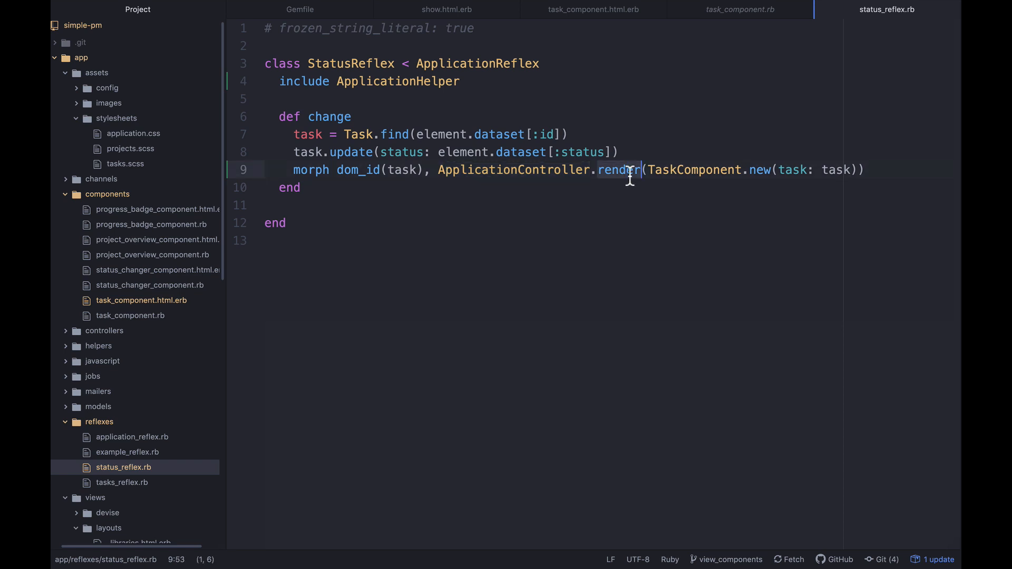
{"action": "mouse_move", "coordinate": [516, 170]}
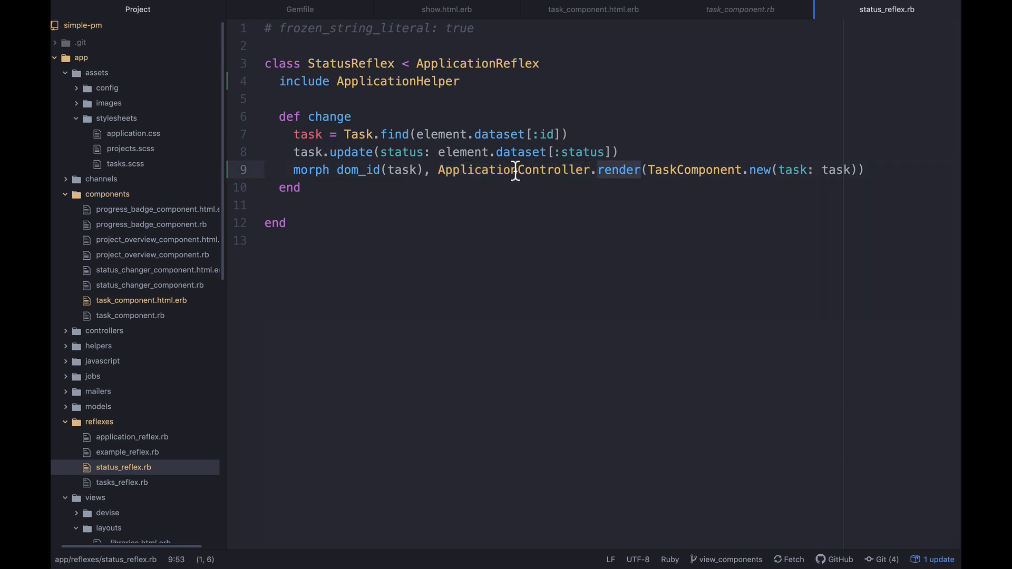
{"action": "mouse_move", "coordinate": [534, 179]}
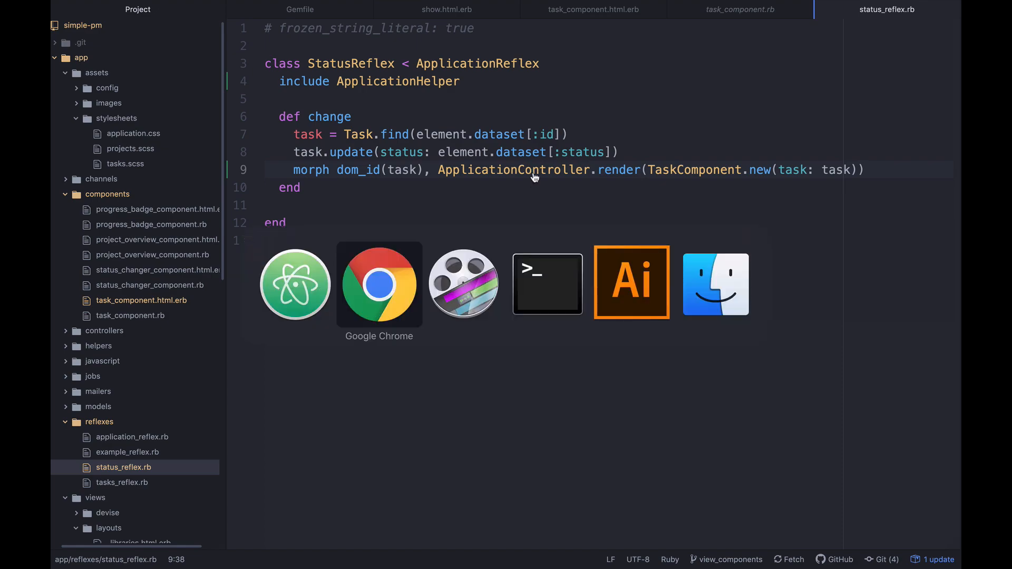
Mark Build out teams concept as Complete from its status dropdown
{"action": "left_click", "coordinate": [379, 282]}
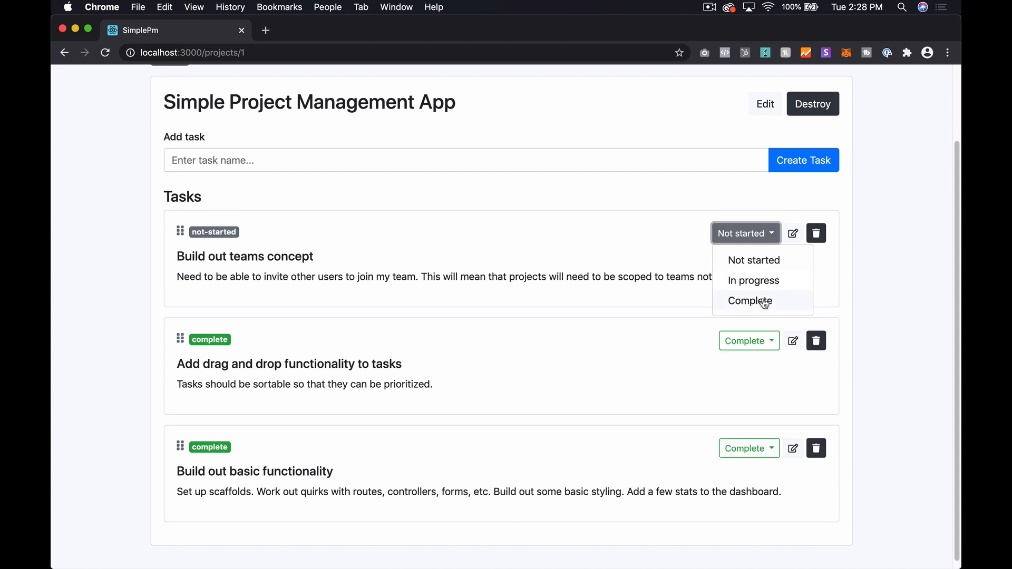
{"action": "left_click", "coordinate": [753, 281]}
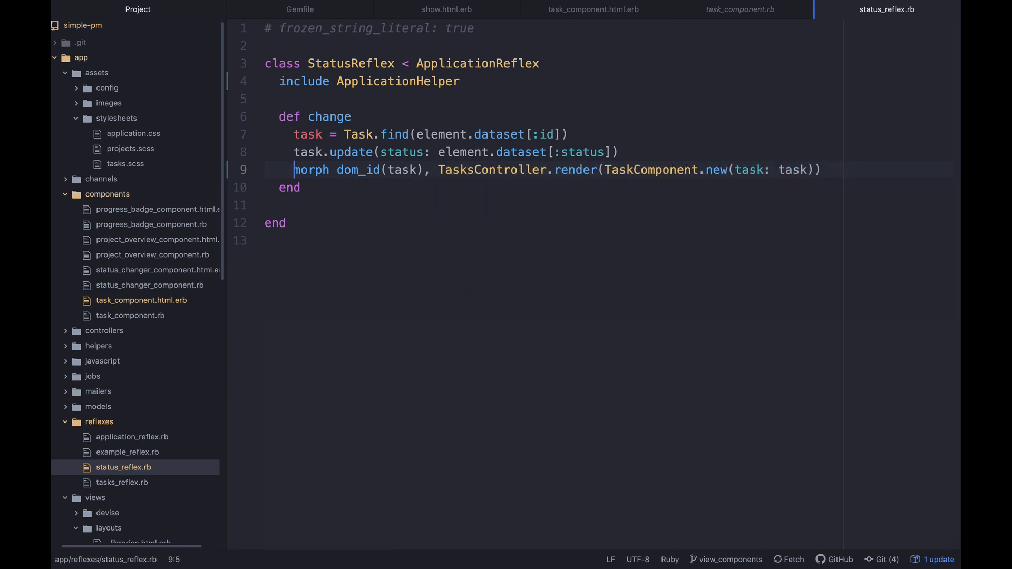
Walk through the morph line: dom_id(task) replaced with TasksController.render(TaskComponent.new(task: task))
{"action": "left_click", "coordinate": [766, 170]}
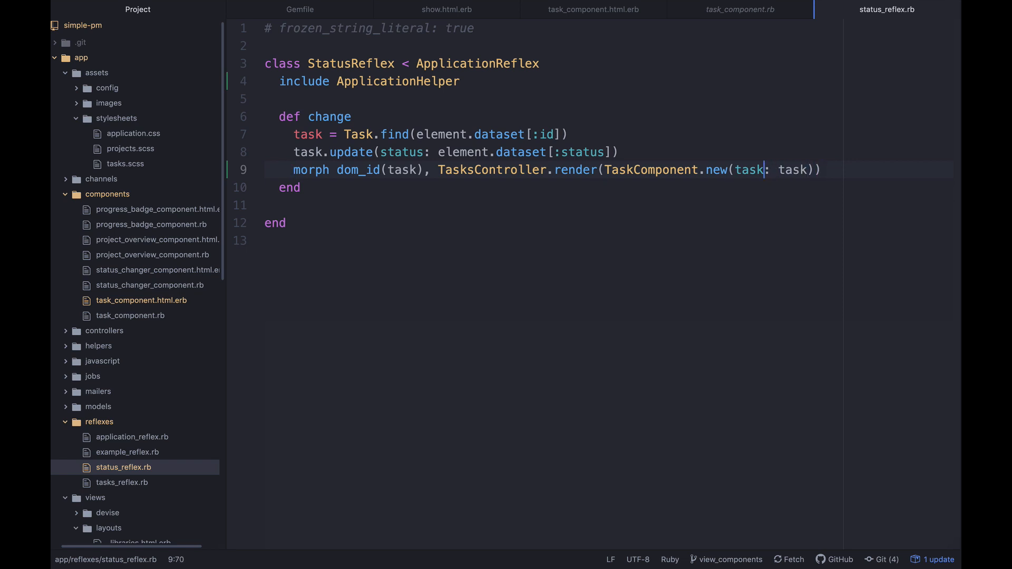
{"action": "left_click", "coordinate": [603, 170]}
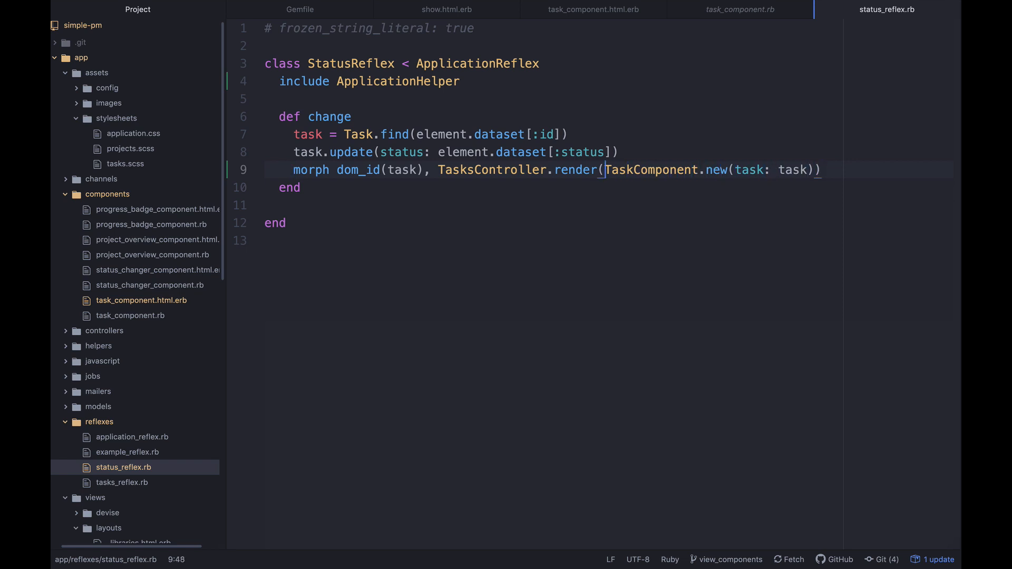
{"action": "left_click", "coordinate": [821, 169]}
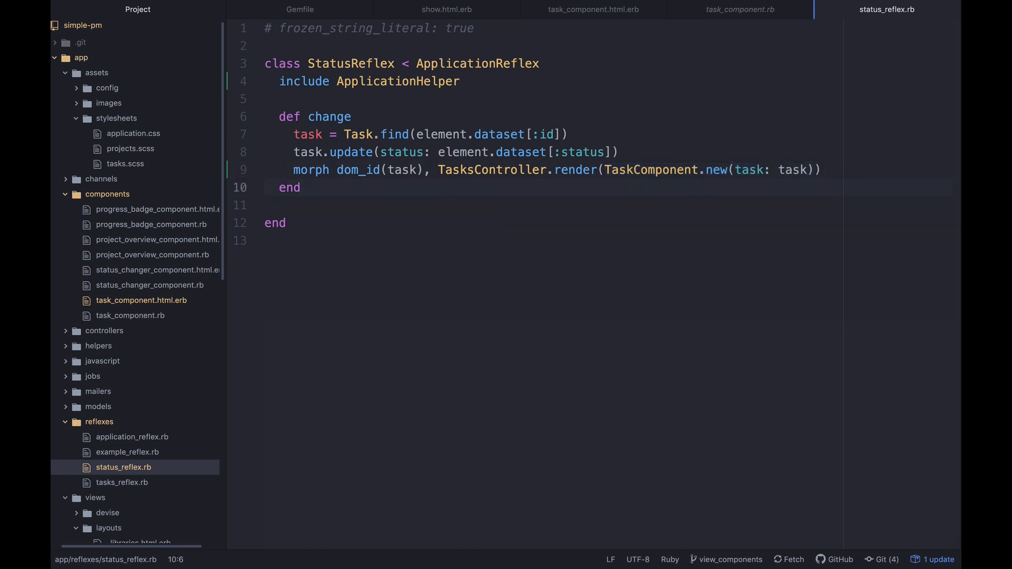
{"action": "left_click", "coordinate": [301, 188]}
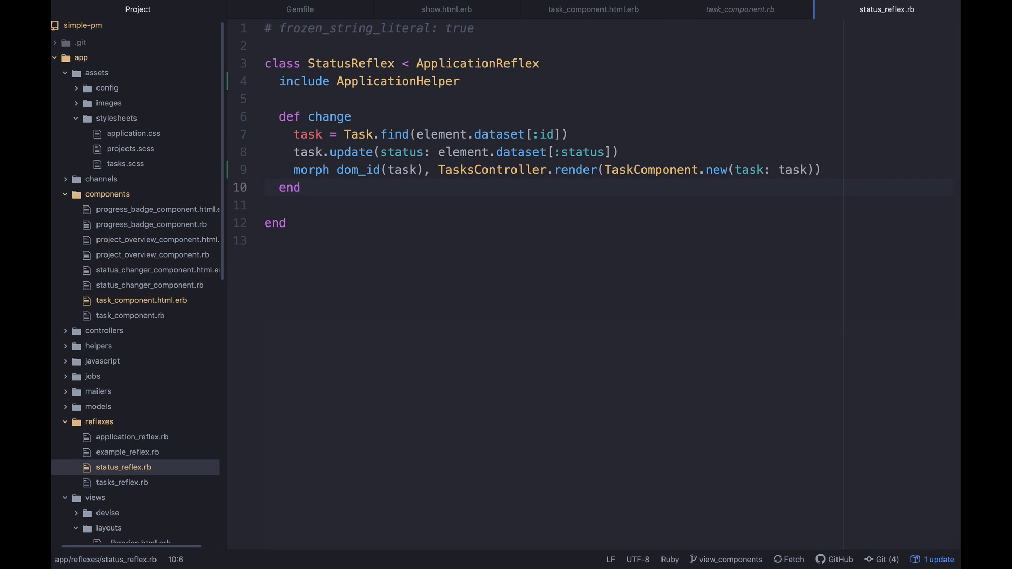
{"action": "left_click", "coordinate": [301, 188]}
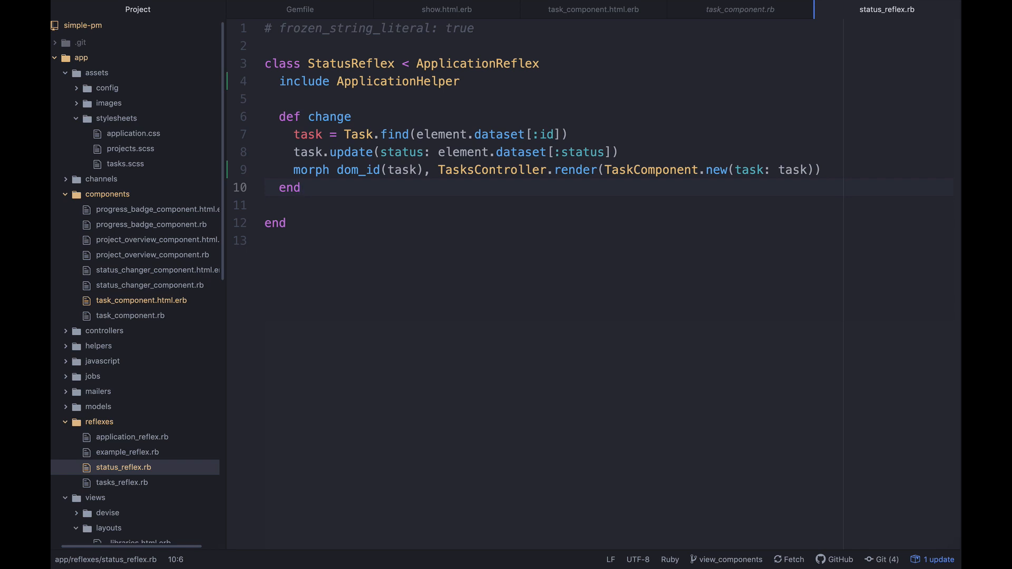
{"action": "left_click", "coordinate": [300, 188]}
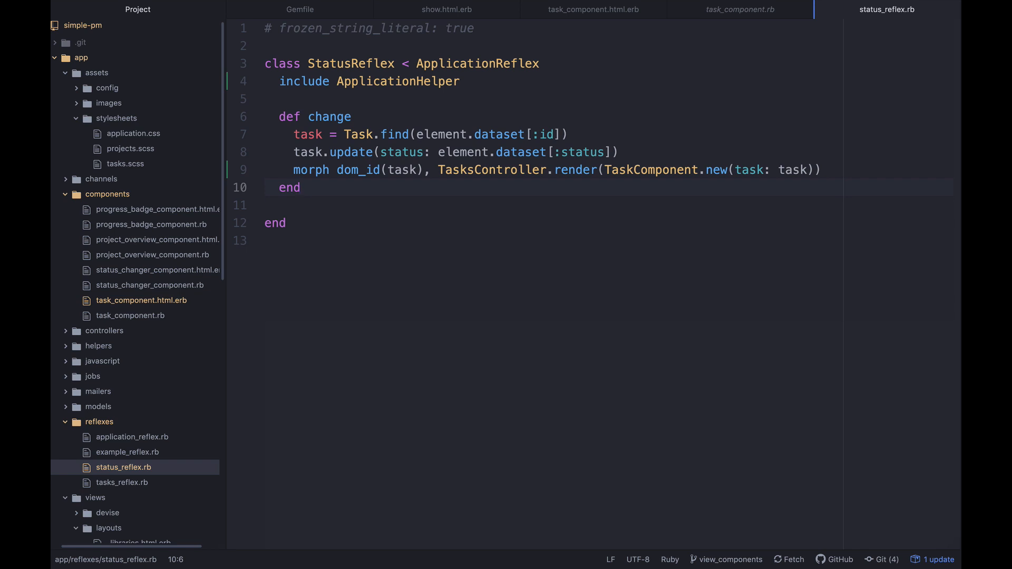
{"action": "left_click", "coordinate": [300, 188]}
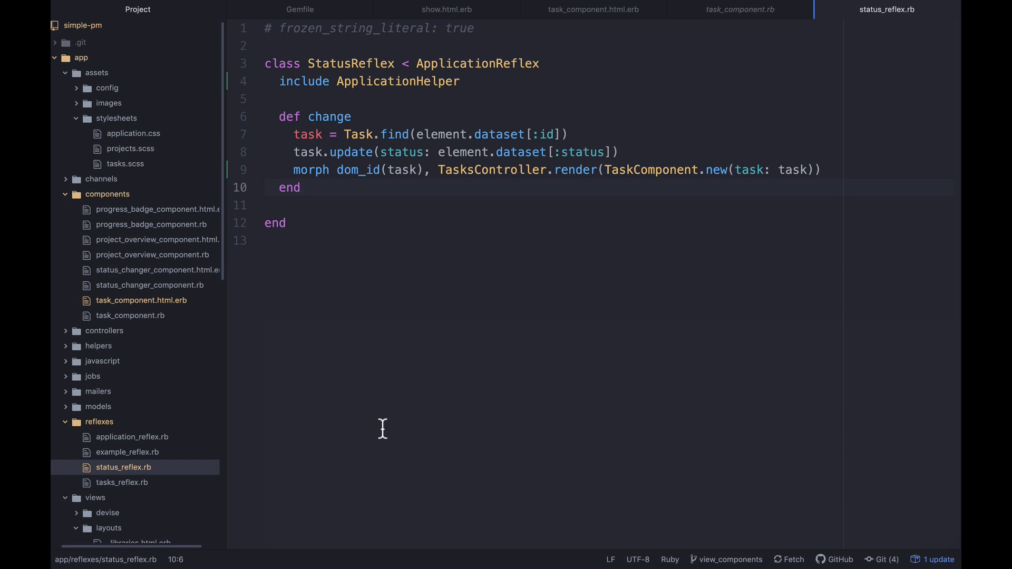
{"action": "left_click", "coordinate": [302, 187]}
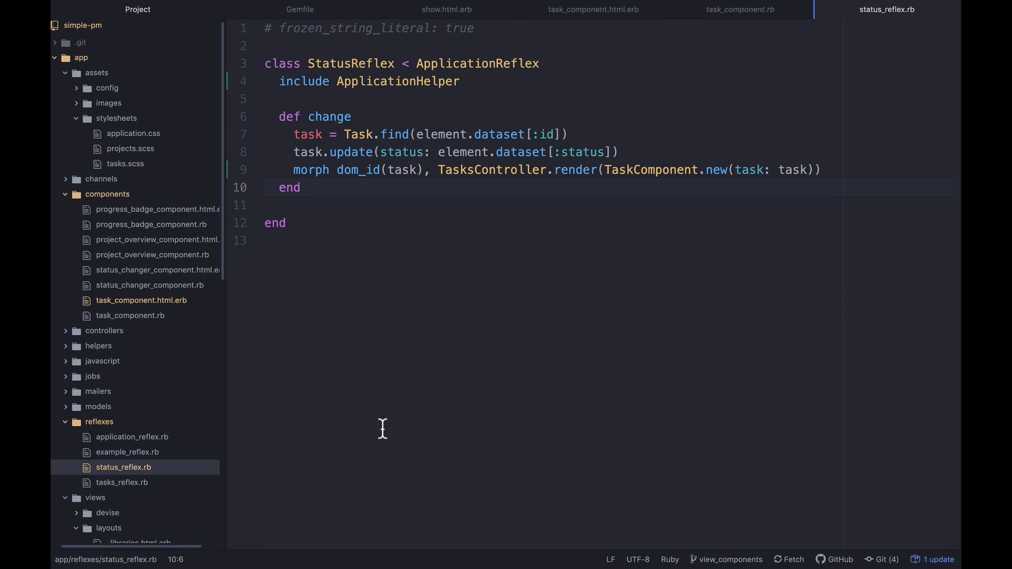
{"action": "left_click", "coordinate": [300, 188]}
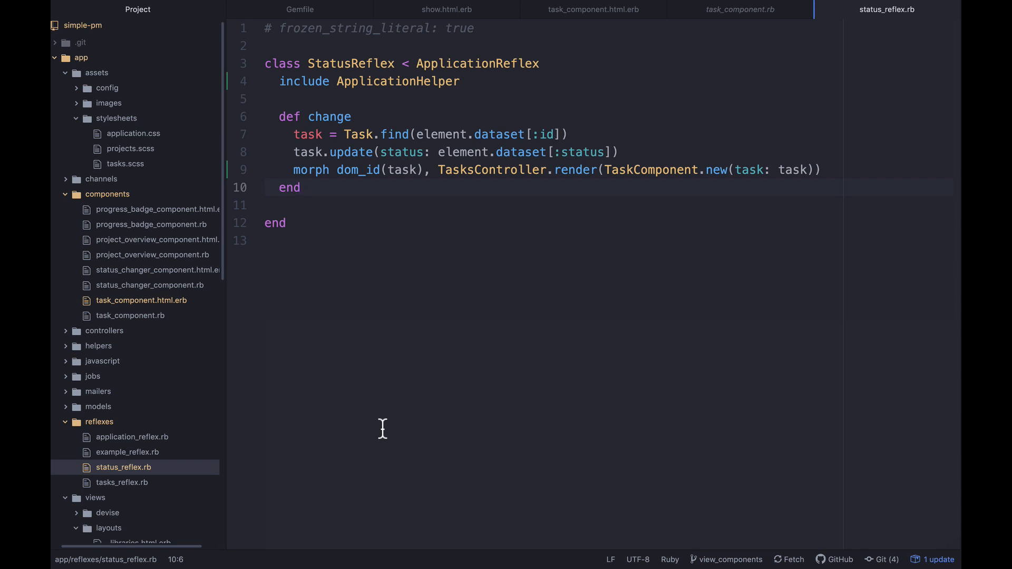
{"action": "left_click", "coordinate": [302, 188]}
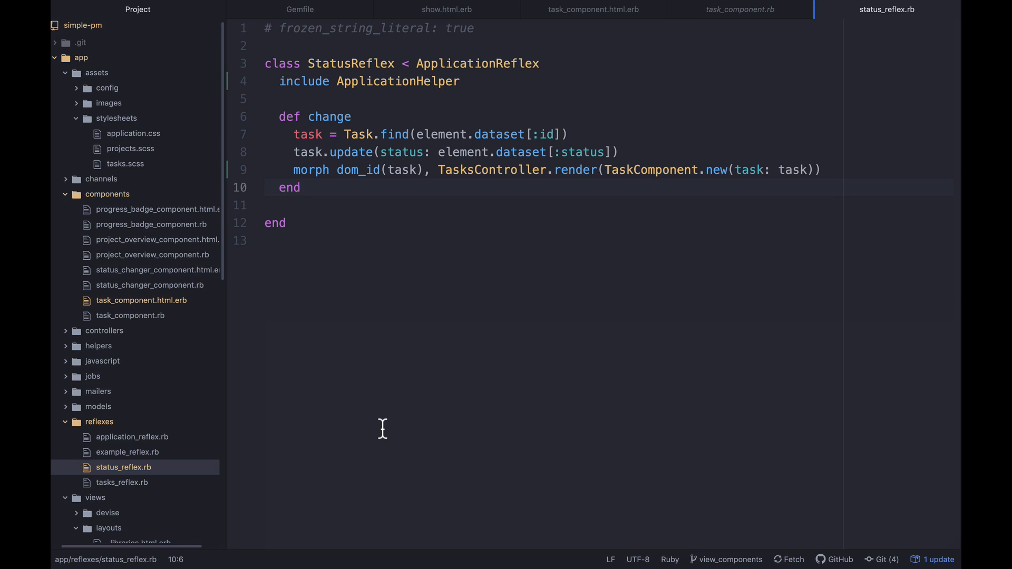
{"action": "left_click", "coordinate": [301, 188]}
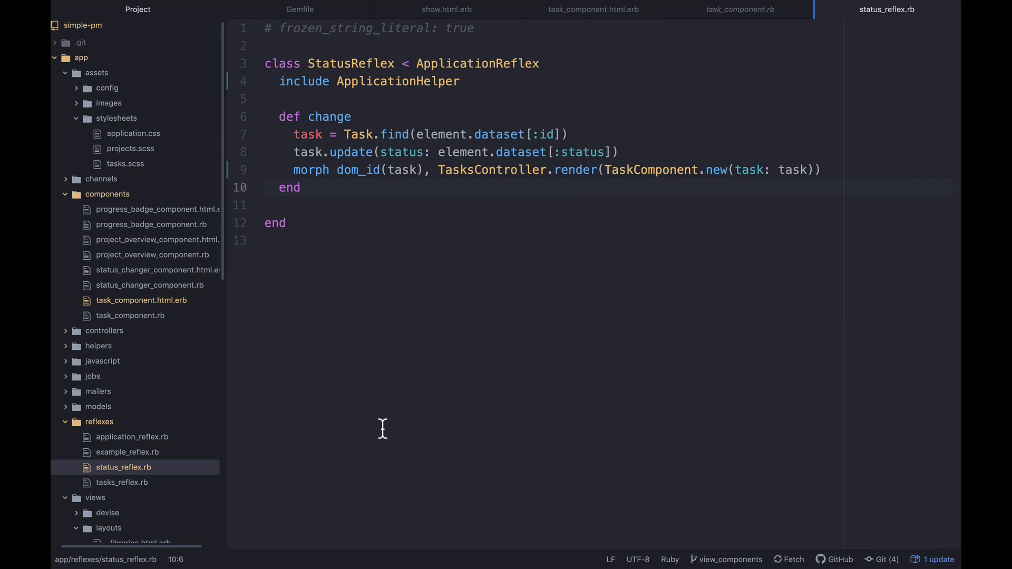
{"action": "left_click", "coordinate": [301, 188]}
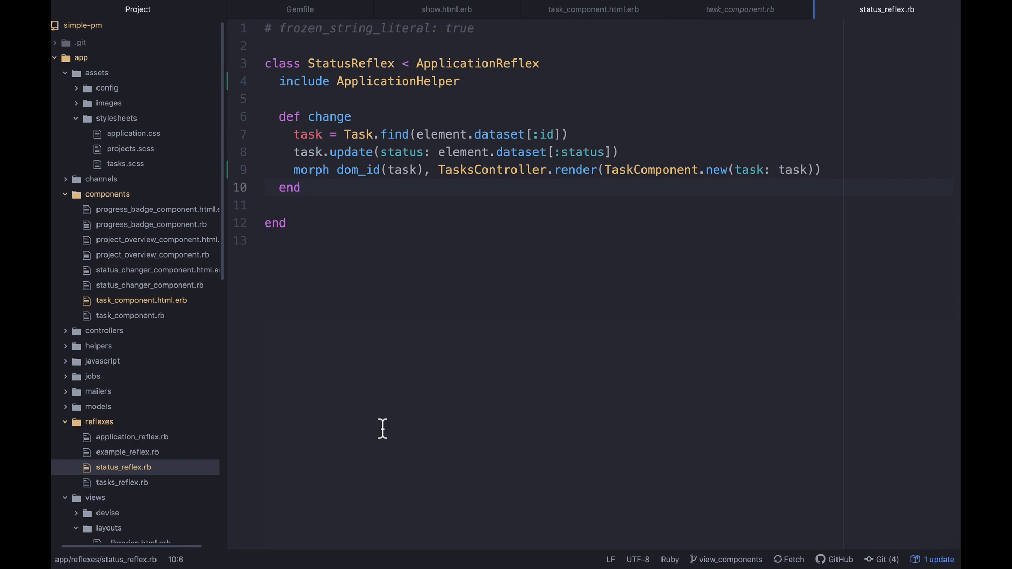
{"action": "left_click", "coordinate": [301, 188]}
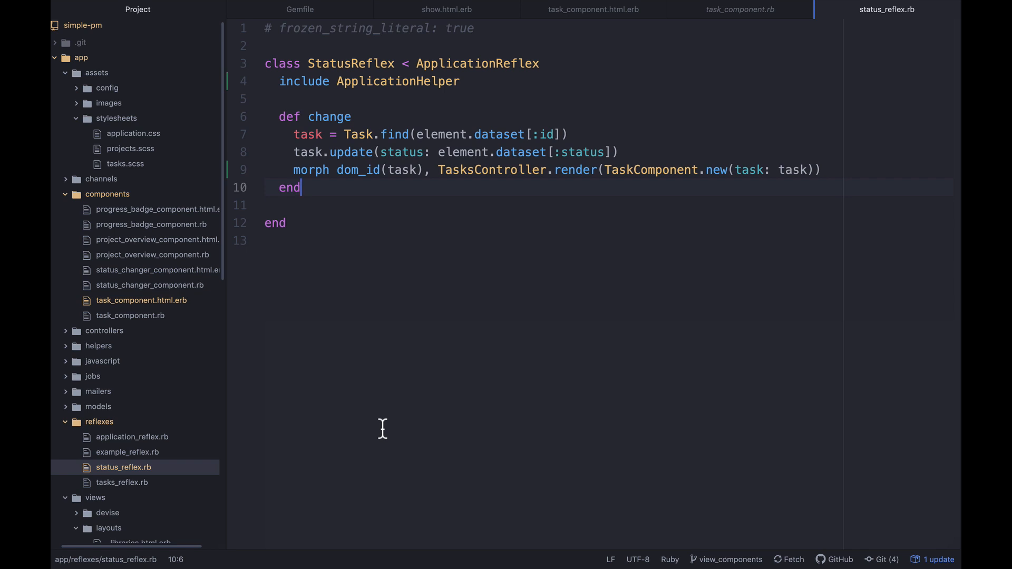